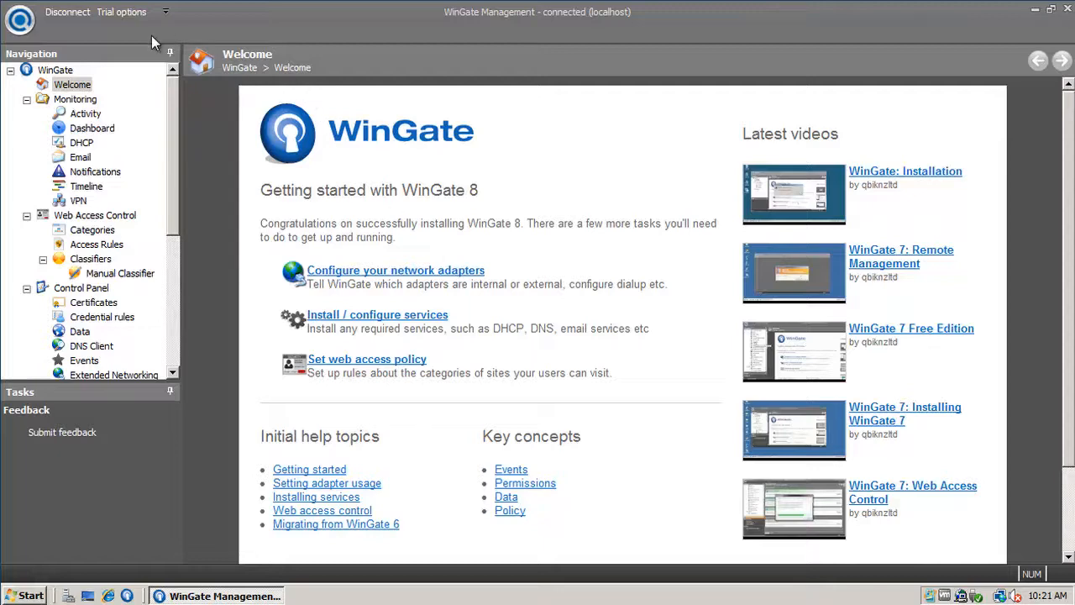
Check the WinGate version, then restrict the Banned rule to the WWW Proxy Server.
{"action": "left_click", "coordinate": [19, 19]}
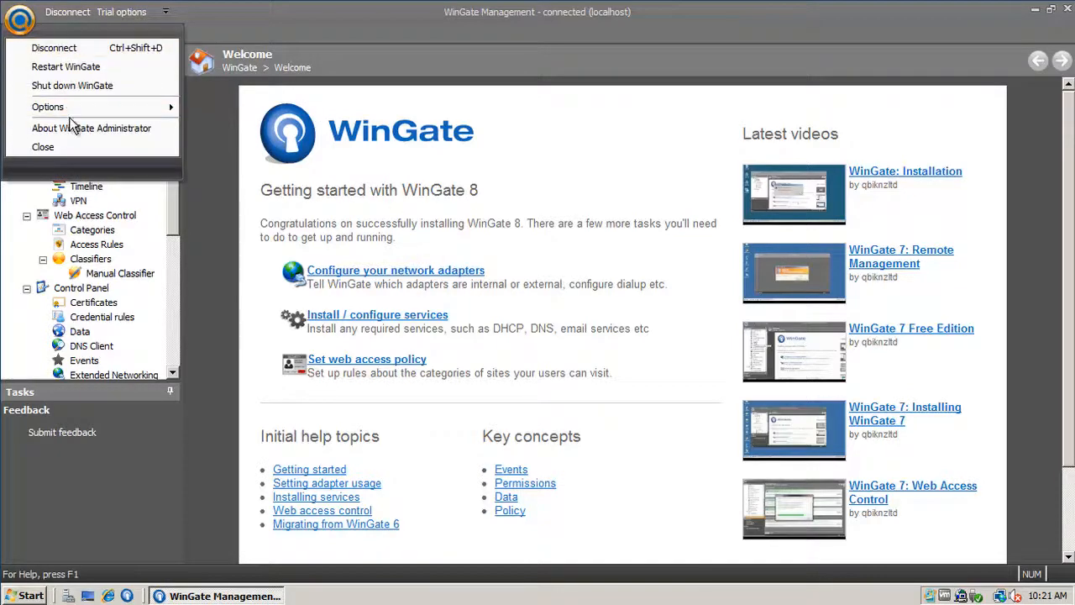
{"action": "left_click", "coordinate": [90, 127]}
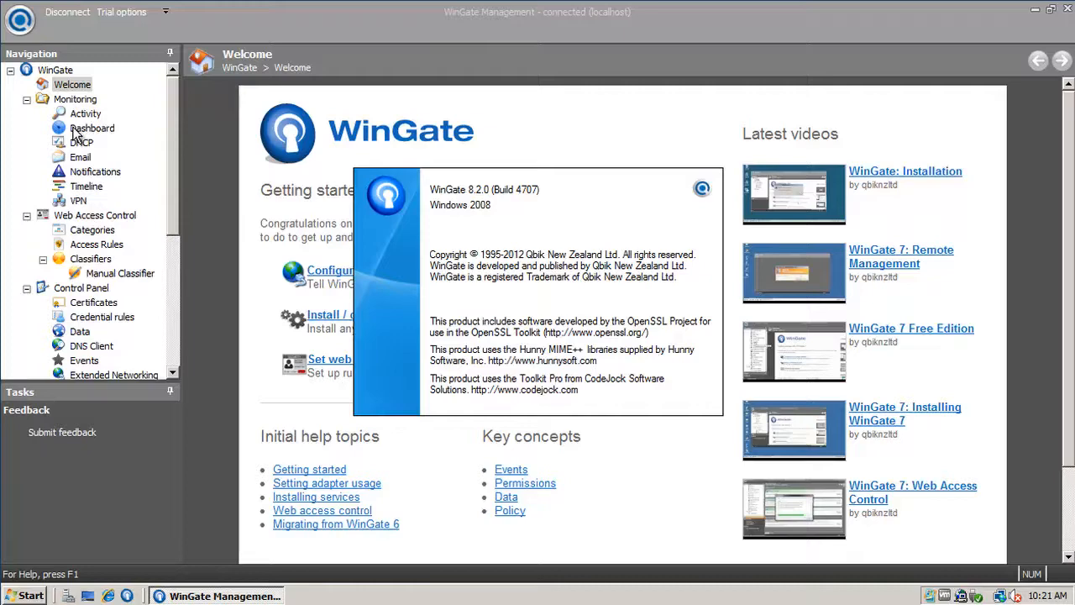
{"action": "mouse_move", "coordinate": [361, 260]}
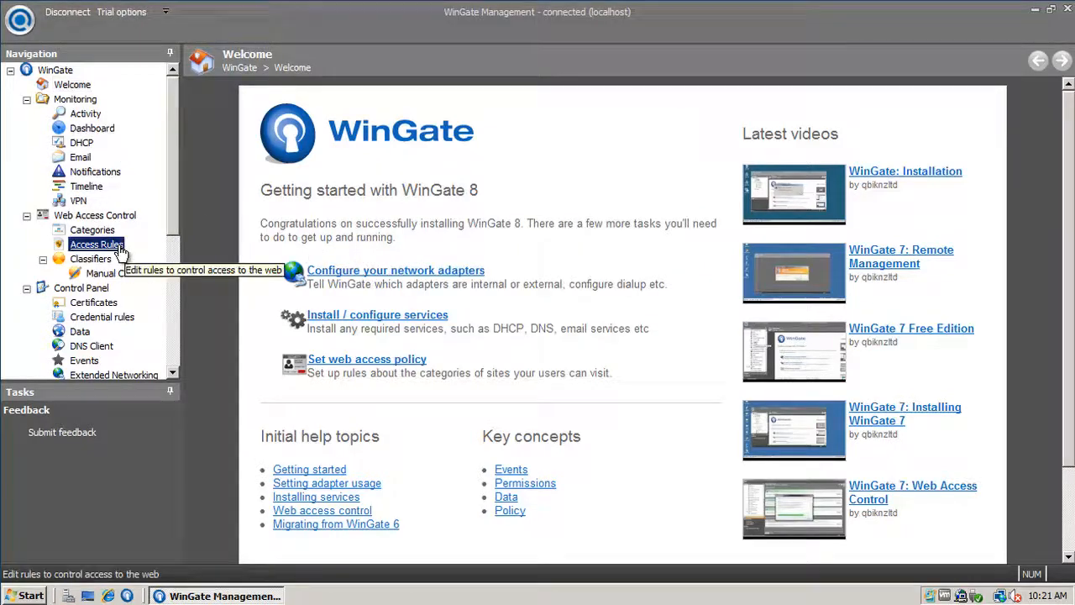
{"action": "left_click", "coordinate": [96, 243]}
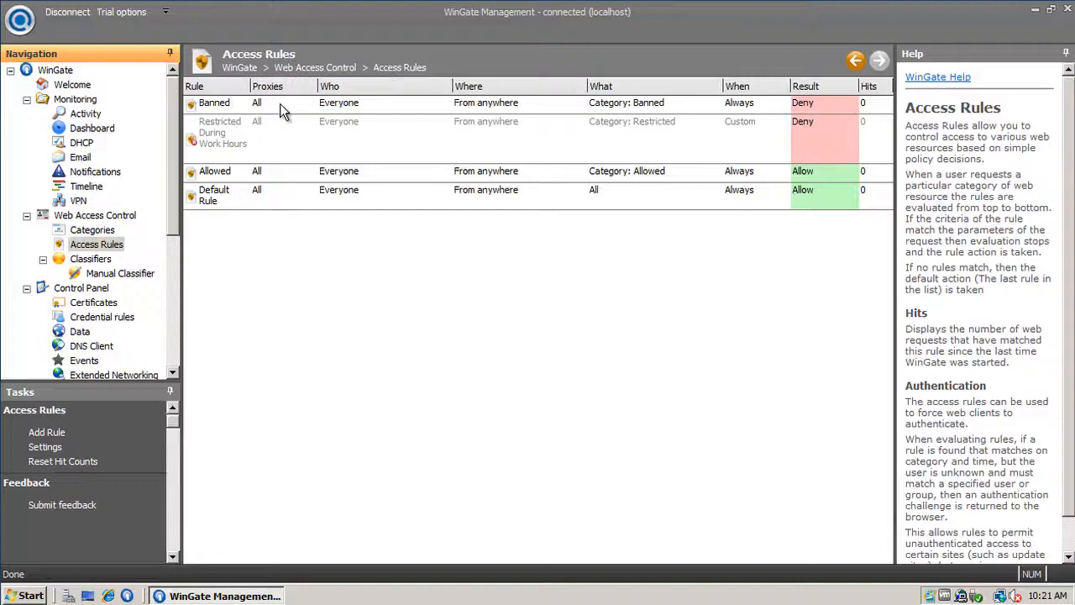
{"action": "double_click", "coordinate": [214, 102]}
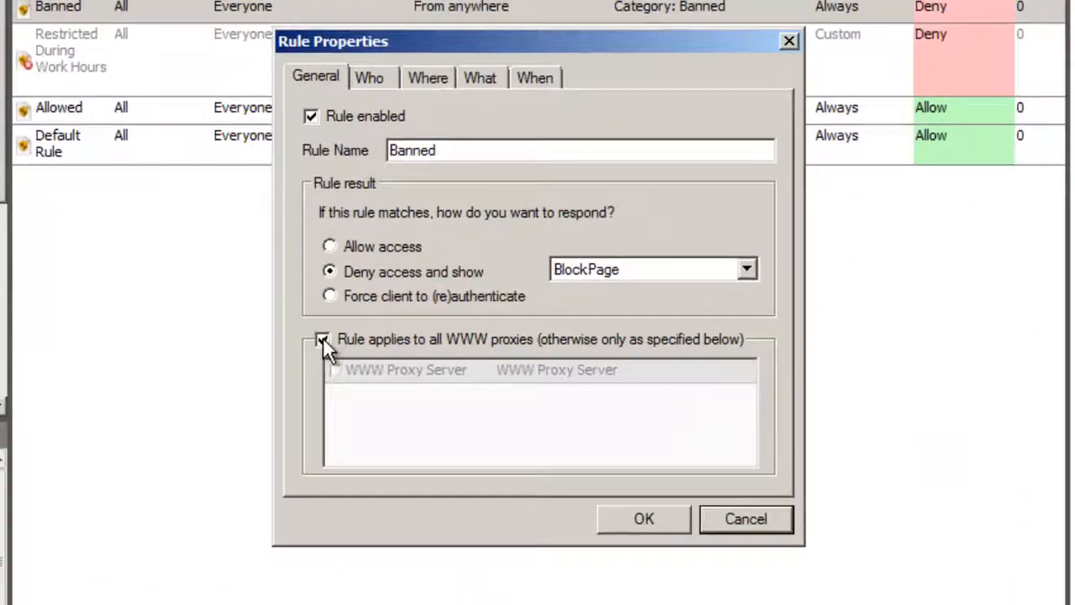
{"action": "left_click", "coordinate": [321, 339]}
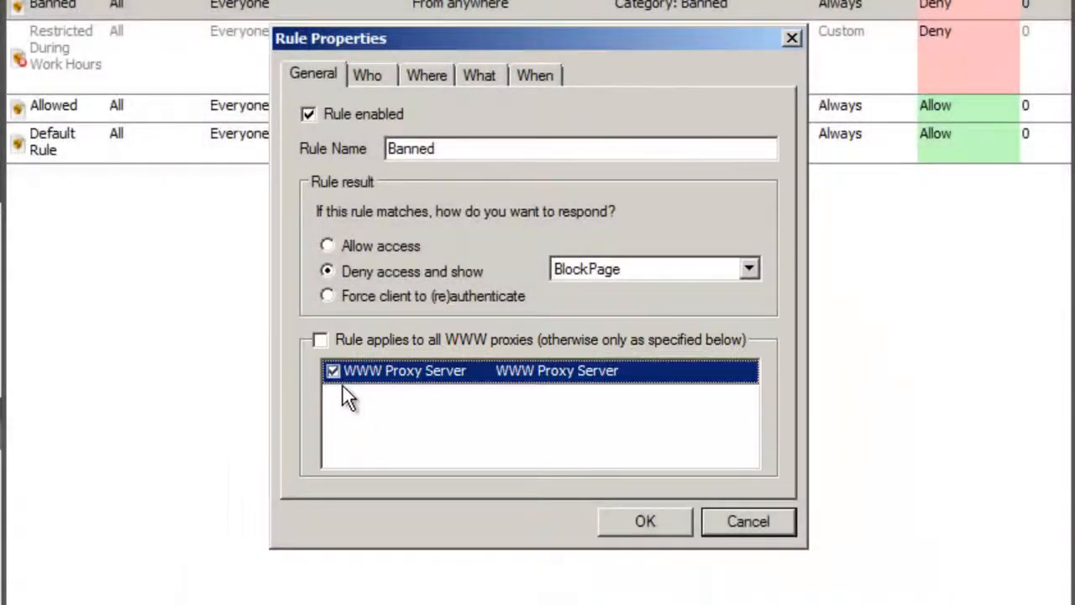
{"action": "left_click", "coordinate": [645, 521]}
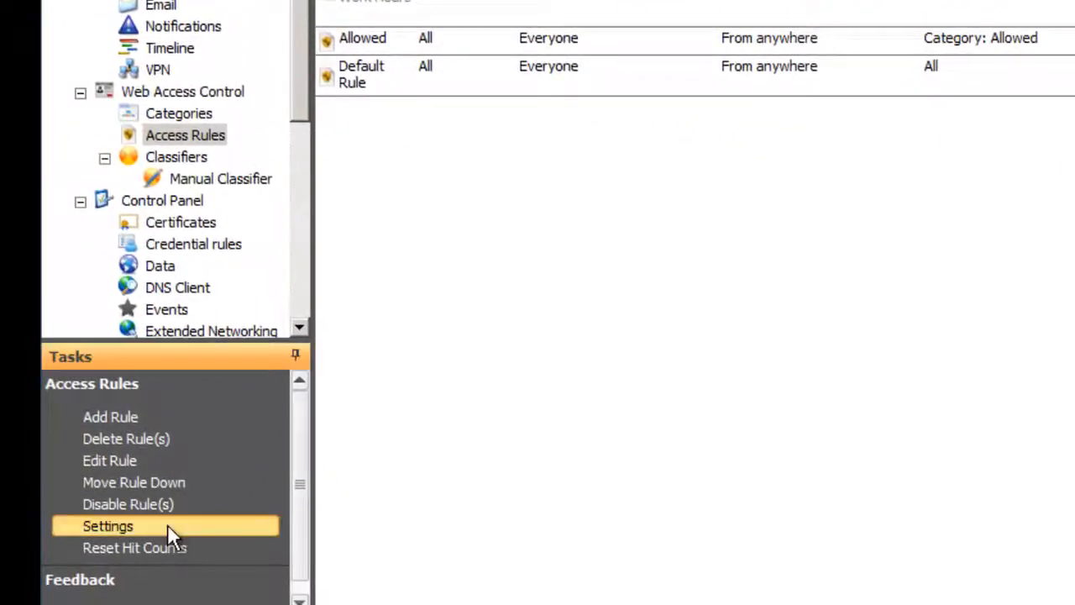
Start adding a custom block page in the access rules settings, then cancel without saving.
{"action": "left_click", "coordinate": [107, 525]}
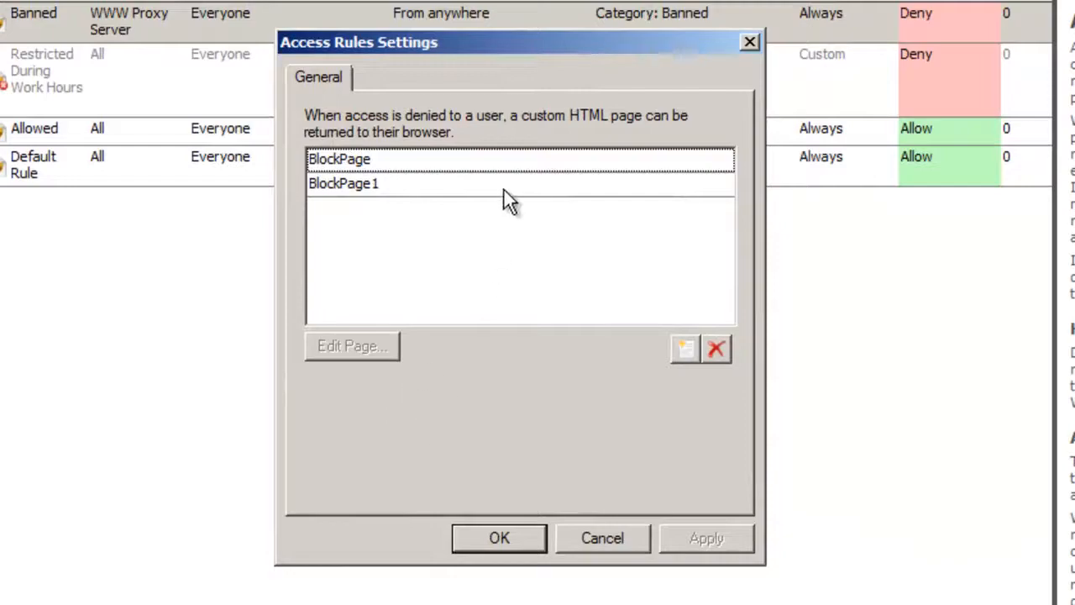
{"action": "left_click", "coordinate": [684, 347]}
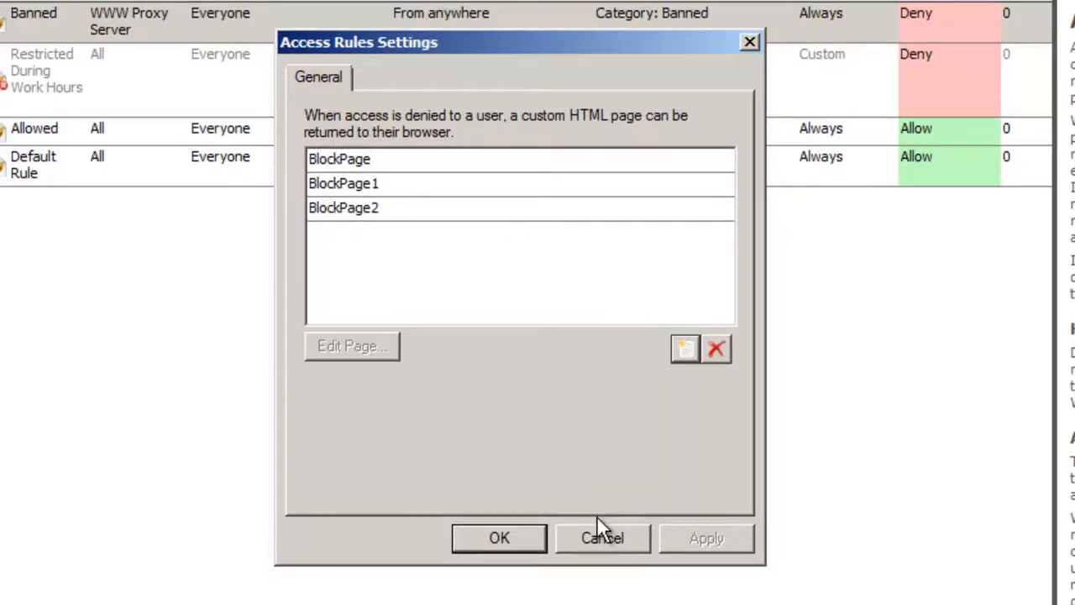
{"action": "left_click", "coordinate": [601, 537]}
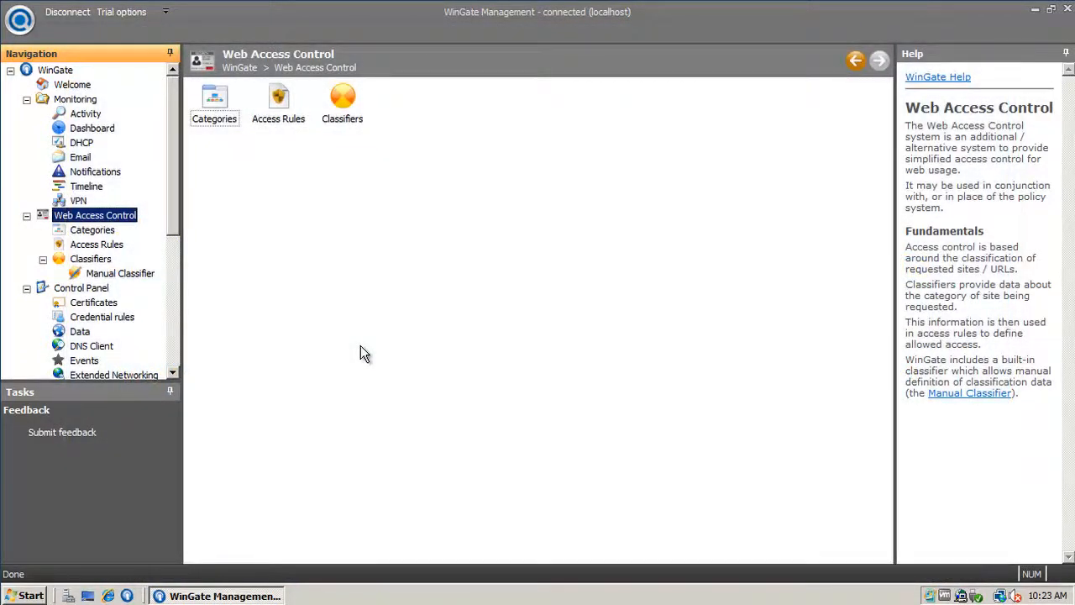
Set the Internet zone's Logon option to 'Prompt for user name and password' and confirm.
{"action": "left_click", "coordinate": [253, 59]}
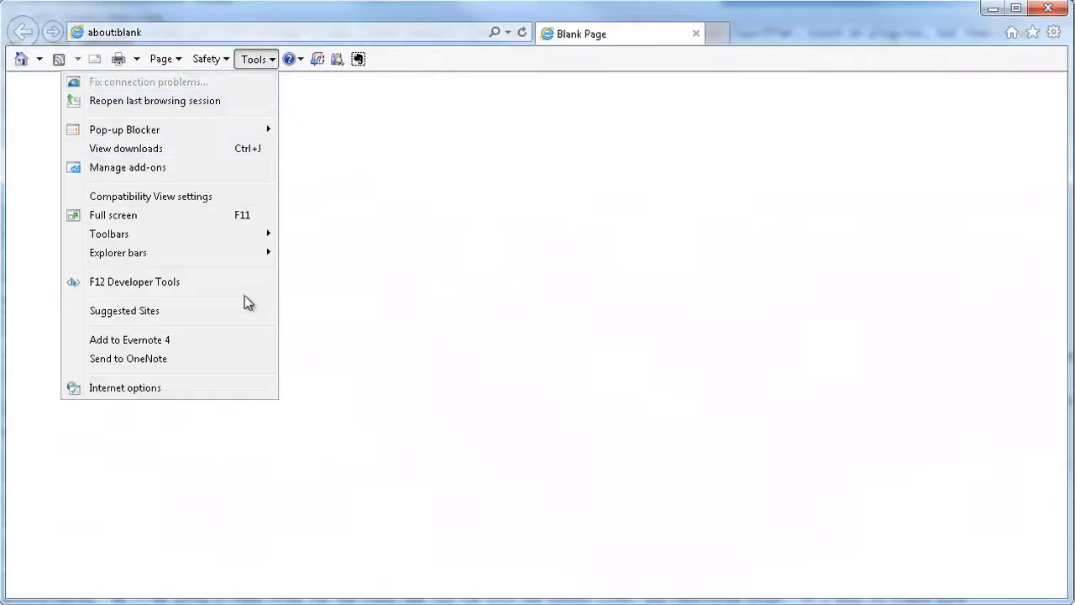
{"action": "left_click", "coordinate": [125, 387]}
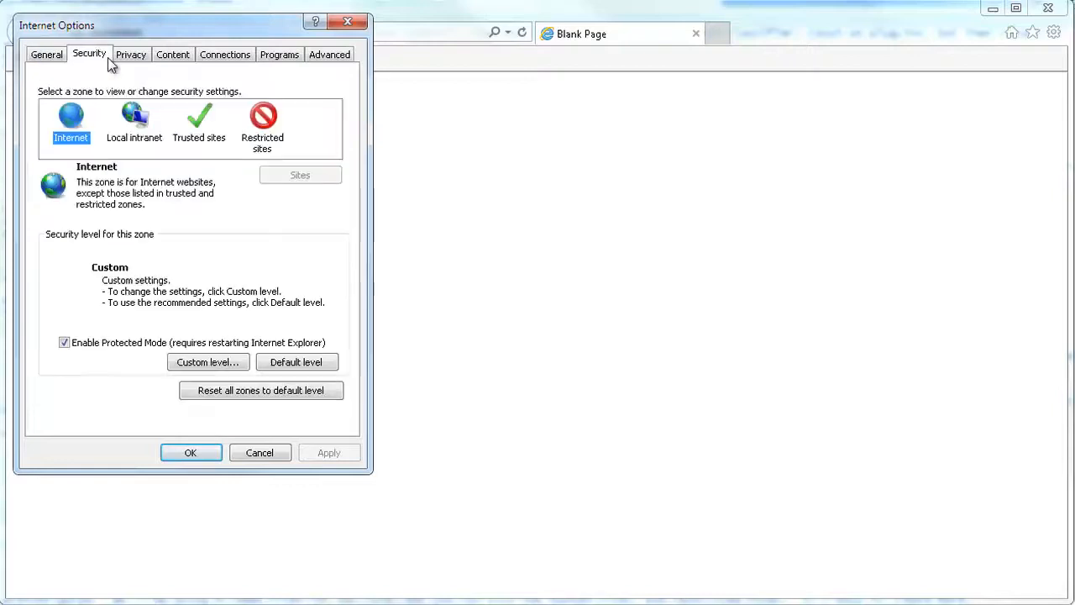
{"action": "left_click", "coordinate": [207, 361]}
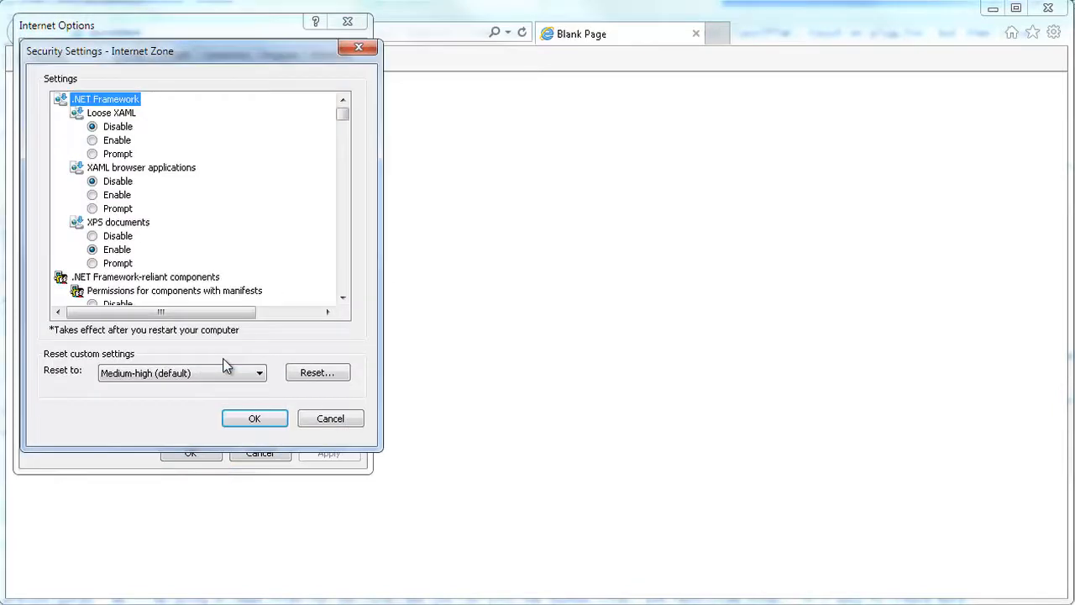
{"action": "scroll", "scroll_direction": "down", "scroll_amount": 3}
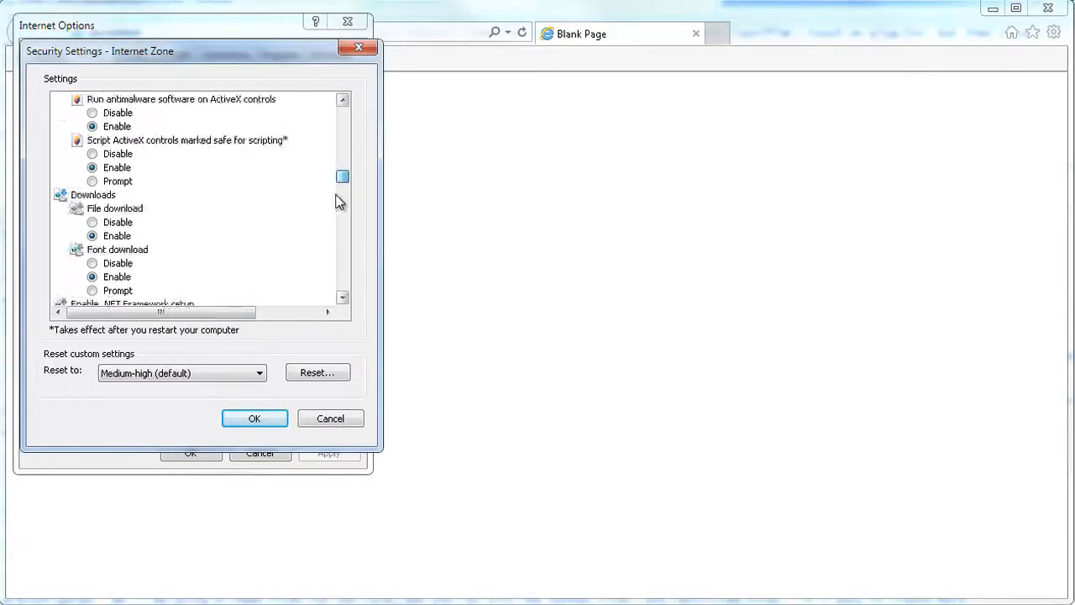
{"action": "scroll", "scroll_direction": "down", "scroll_amount": 3}
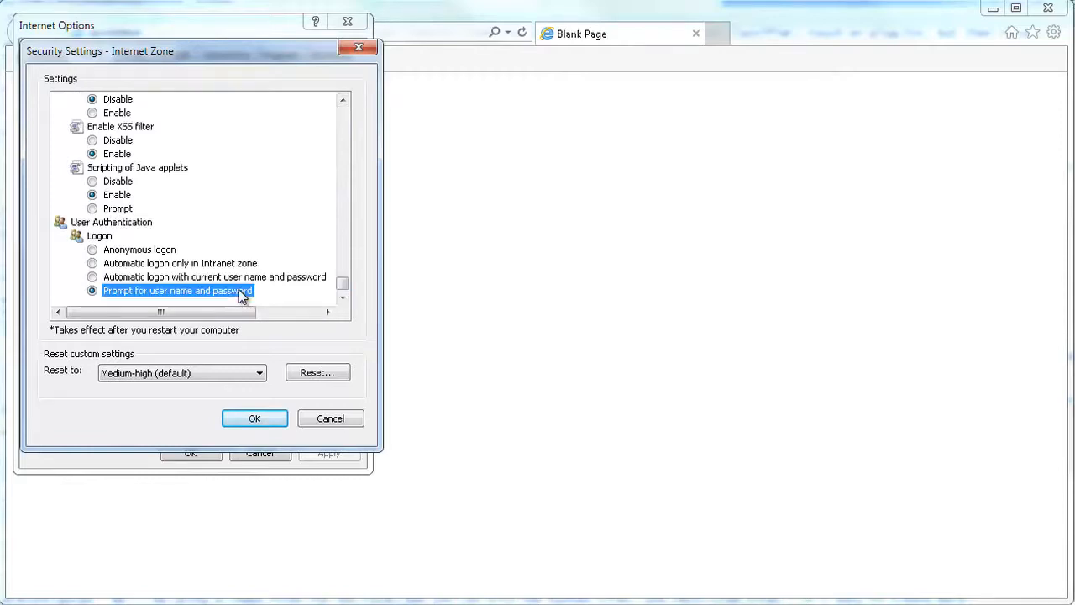
{"action": "left_click", "coordinate": [255, 419]}
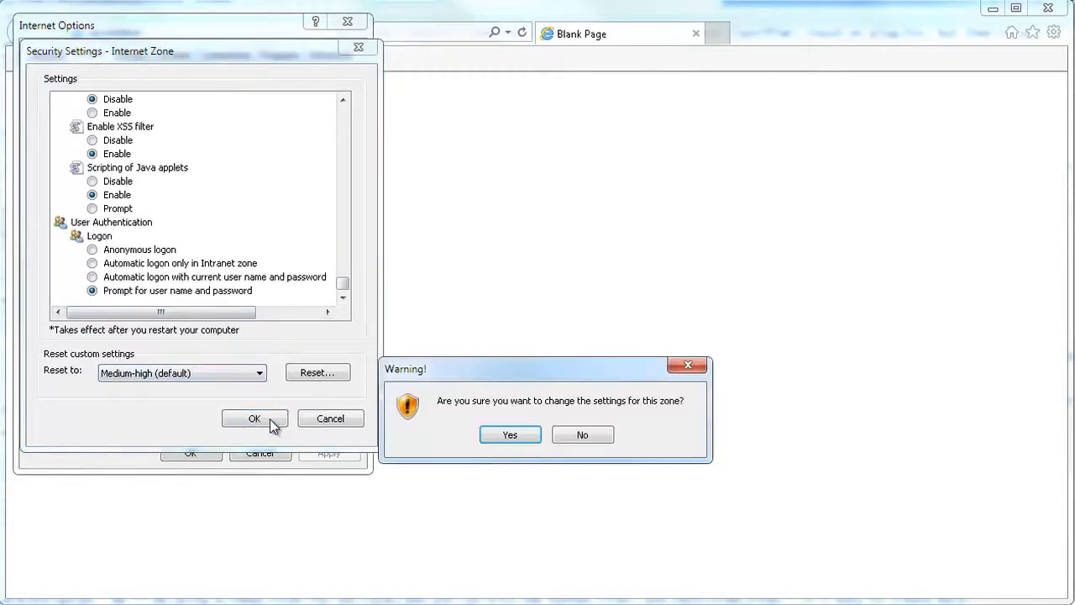
{"action": "left_click", "coordinate": [509, 434]}
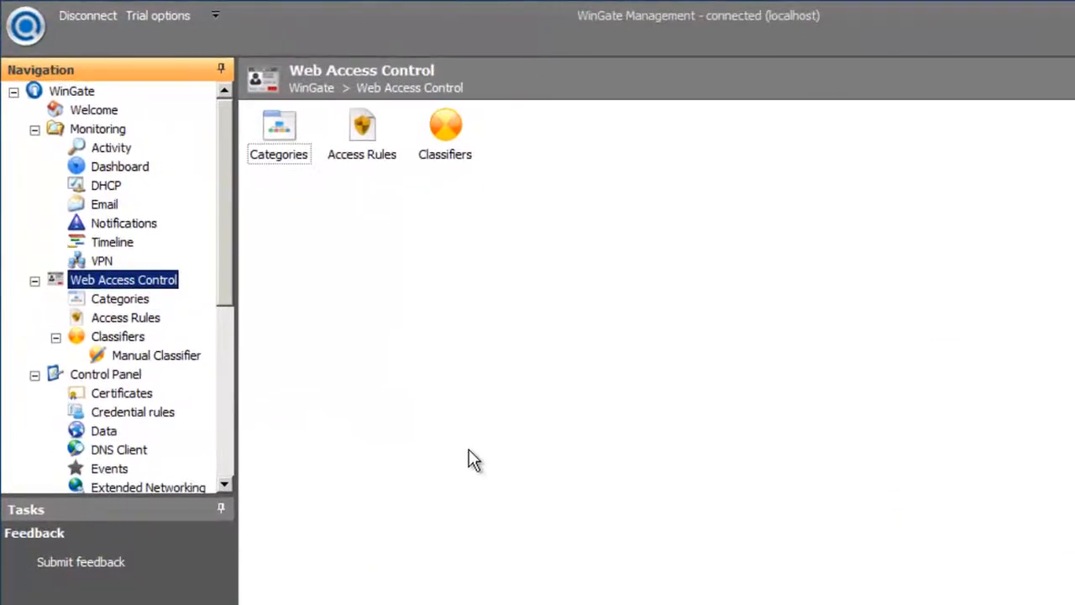
{"action": "mouse_move", "coordinate": [156, 355]}
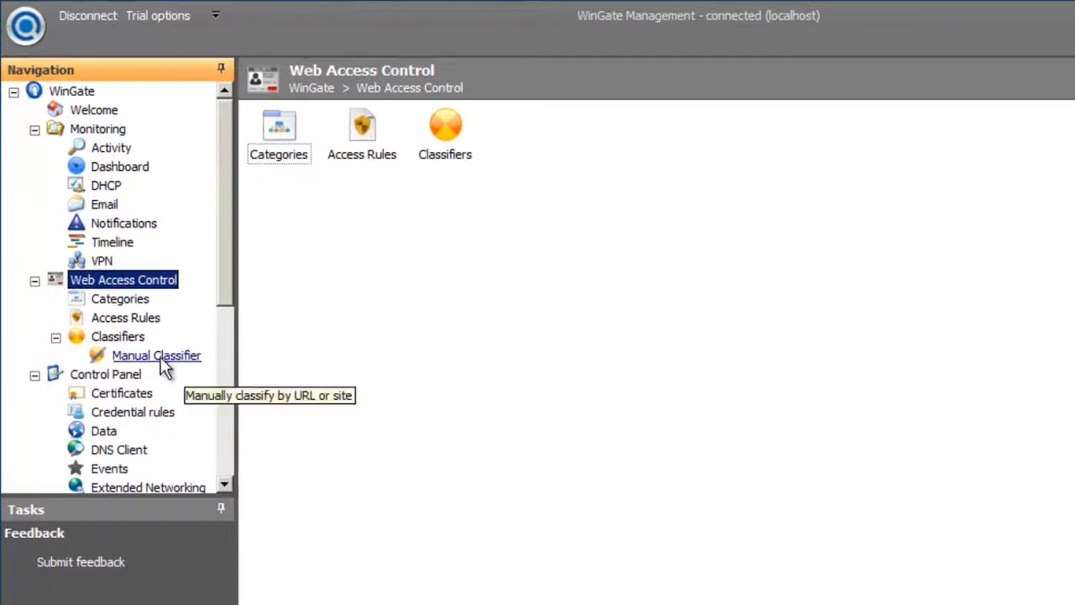
View the Manual Classifier's site lists, then return to the Access Rules list.
{"action": "left_click", "coordinate": [155, 355]}
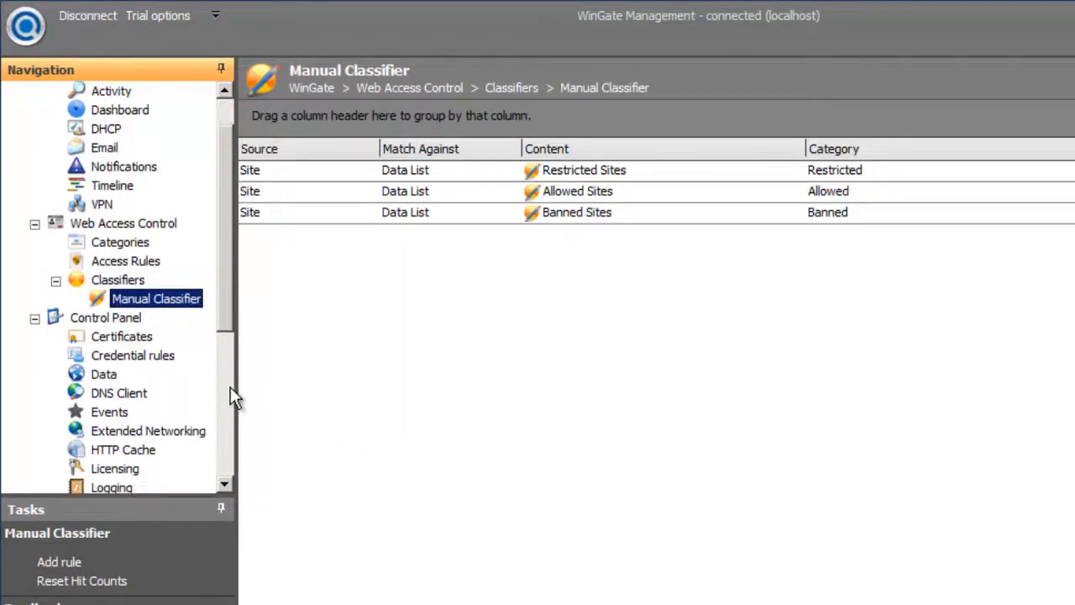
{"action": "left_click", "coordinate": [107, 409]}
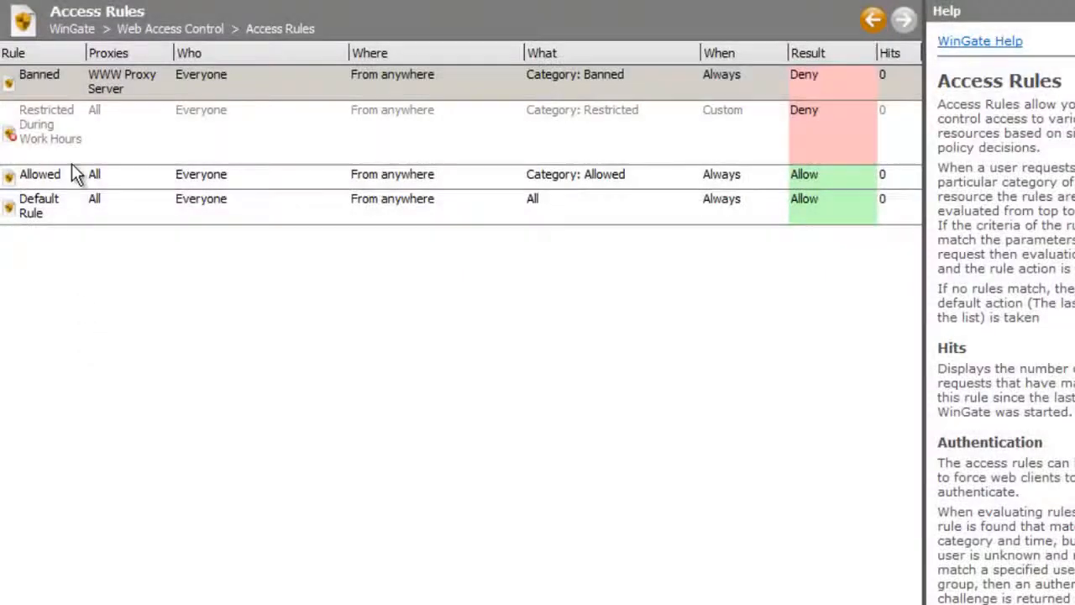
{"action": "double_click", "coordinate": [39, 74]}
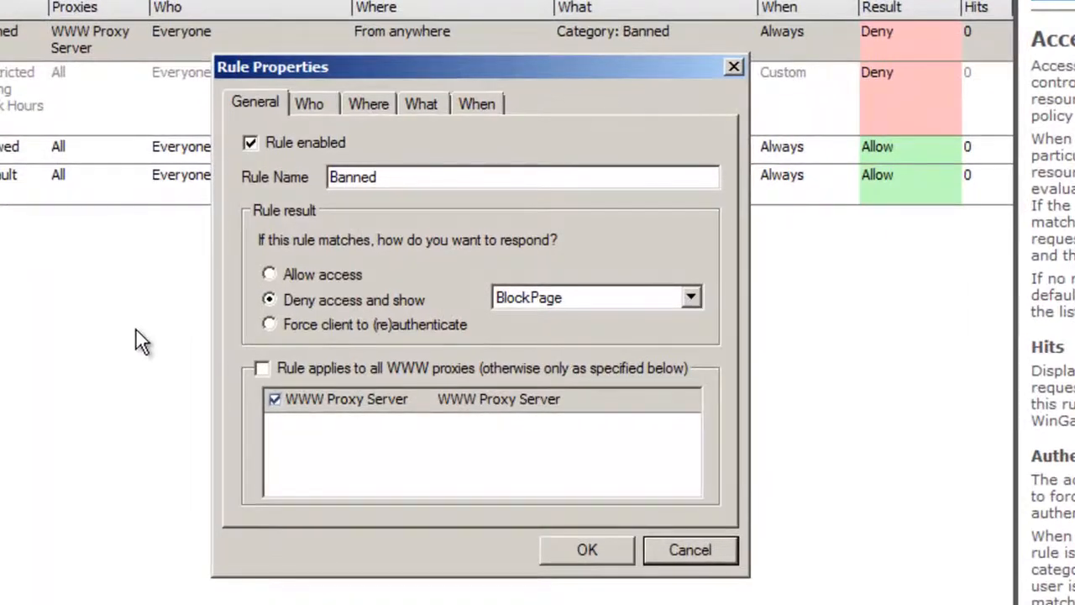
{"action": "left_click", "coordinate": [309, 104]}
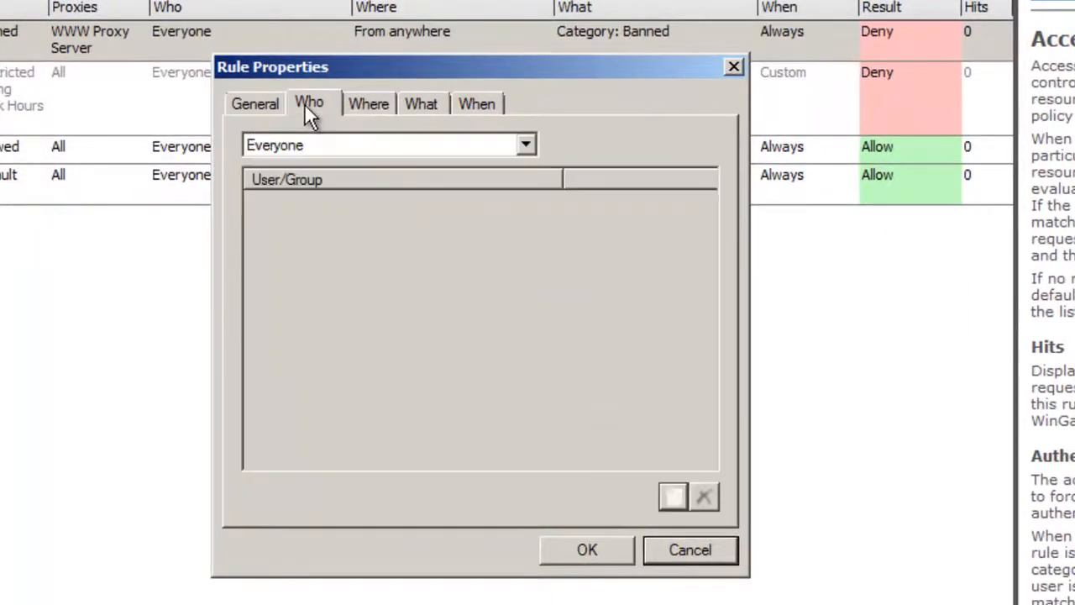
{"action": "left_click", "coordinate": [420, 104]}
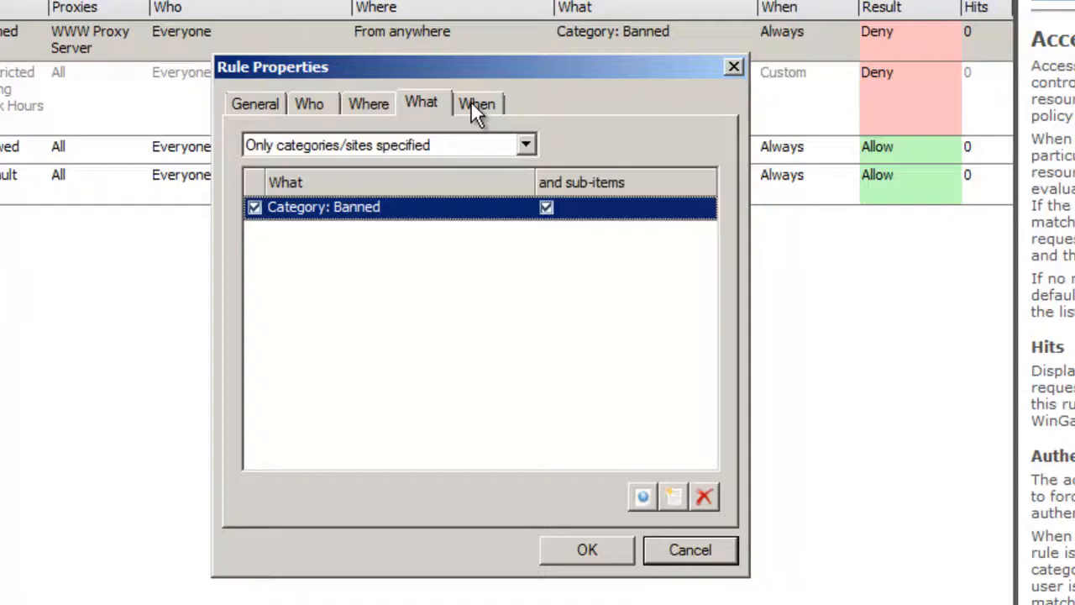
{"action": "left_click", "coordinate": [477, 102]}
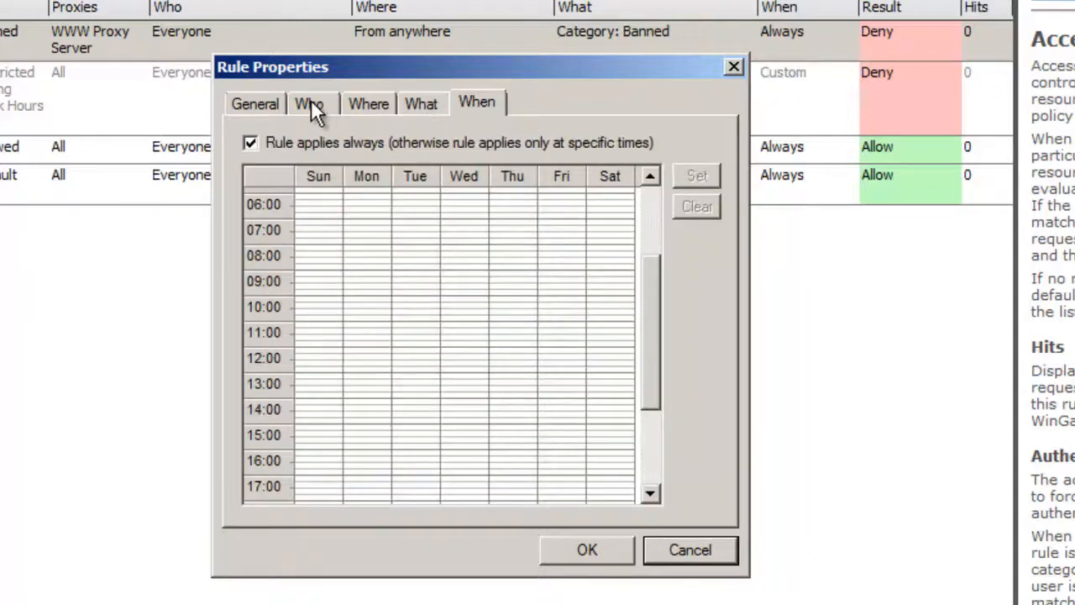
{"action": "left_click", "coordinate": [255, 102]}
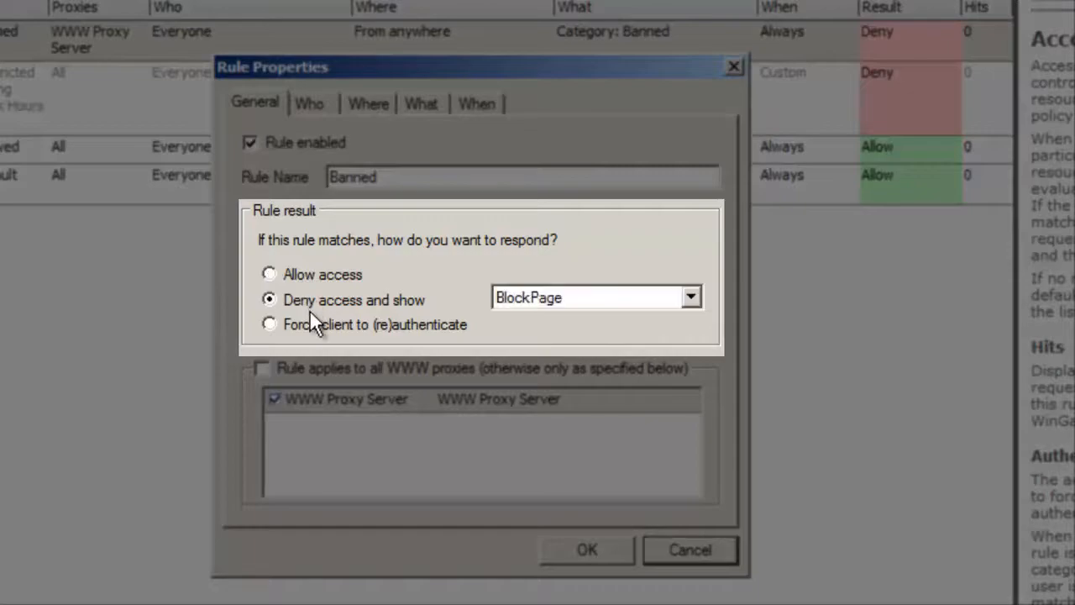
{"action": "left_click", "coordinate": [587, 549]}
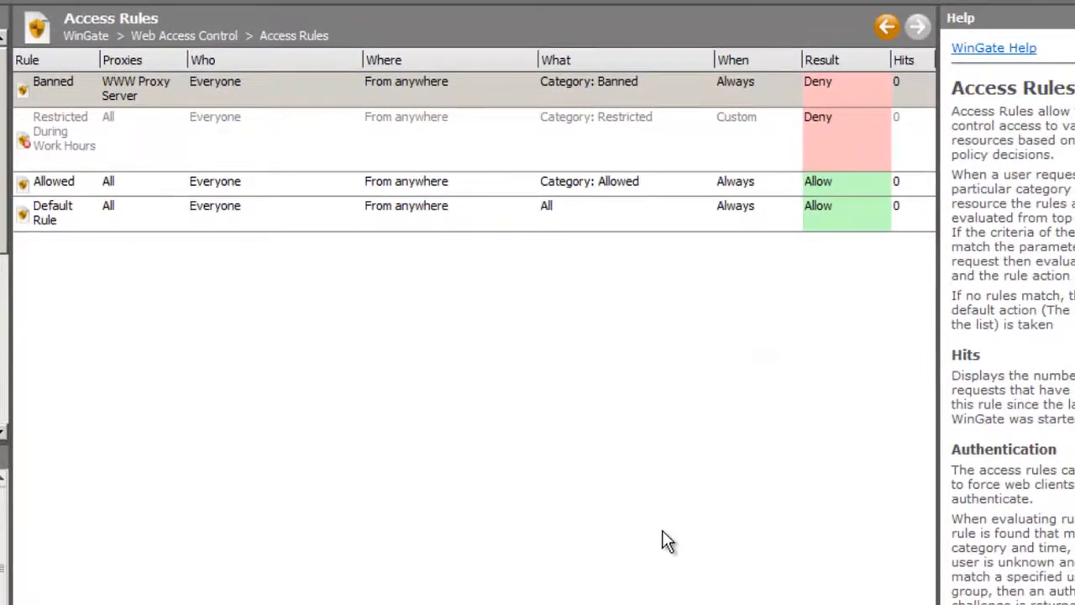
Select the Restricted During Work Hours rule and view client activity, including Google connections.
{"action": "left_click", "coordinate": [349, 130]}
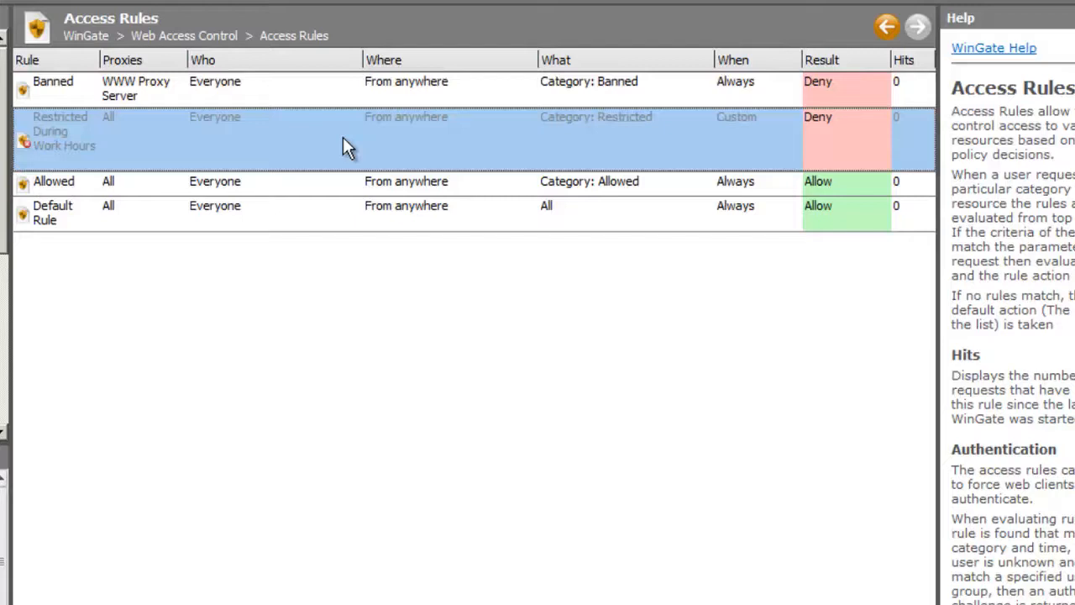
{"action": "left_click", "coordinate": [336, 180]}
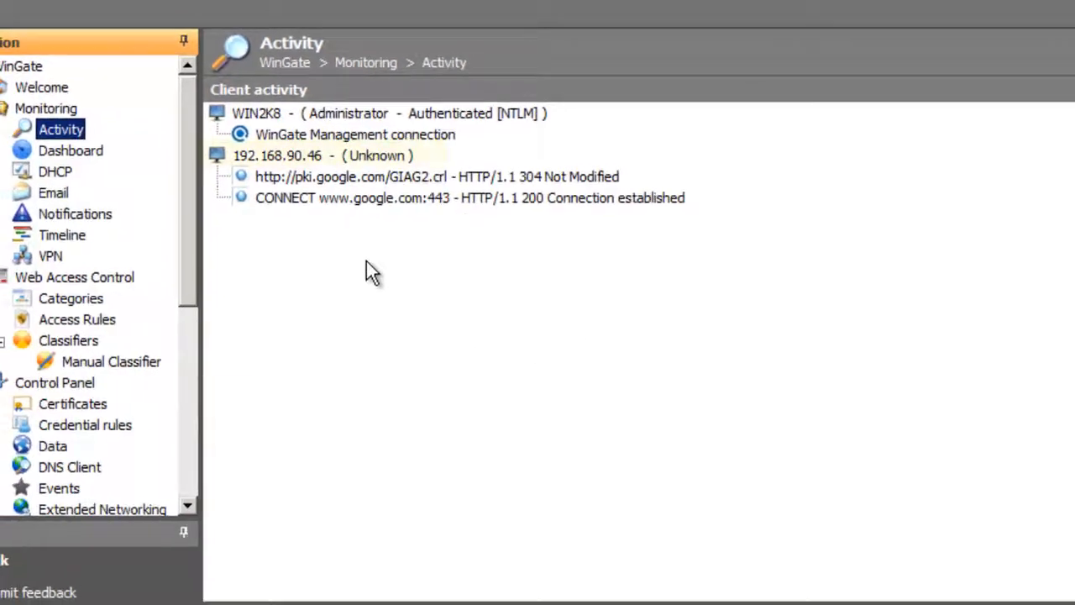
{"action": "left_click", "coordinate": [125, 316]}
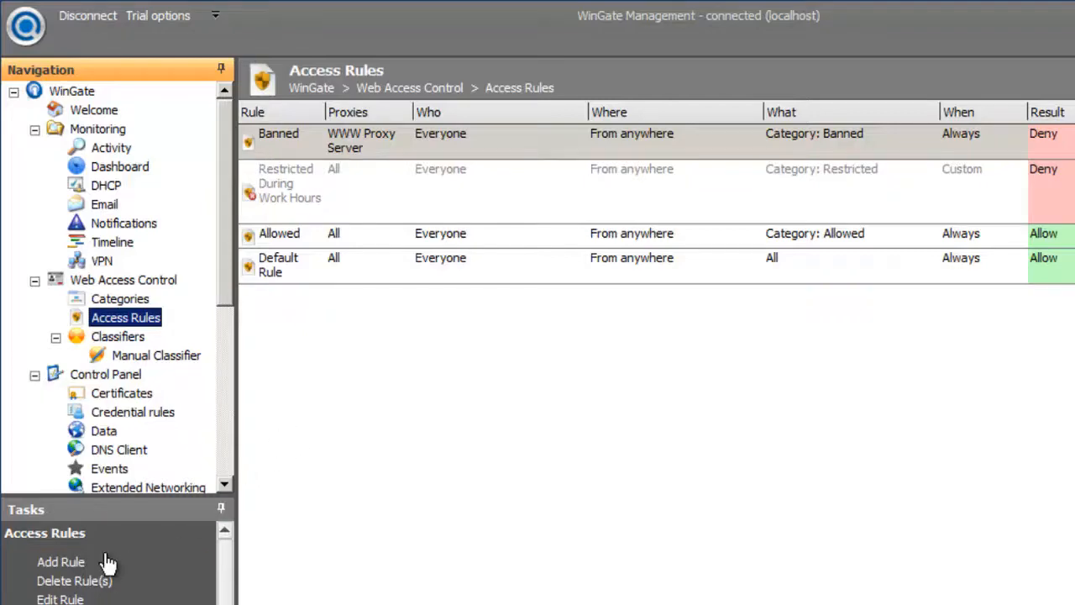
Add an access rule named 'Force Auth' with result 'Force client to (re)authenticate'.
{"action": "left_click", "coordinate": [60, 561]}
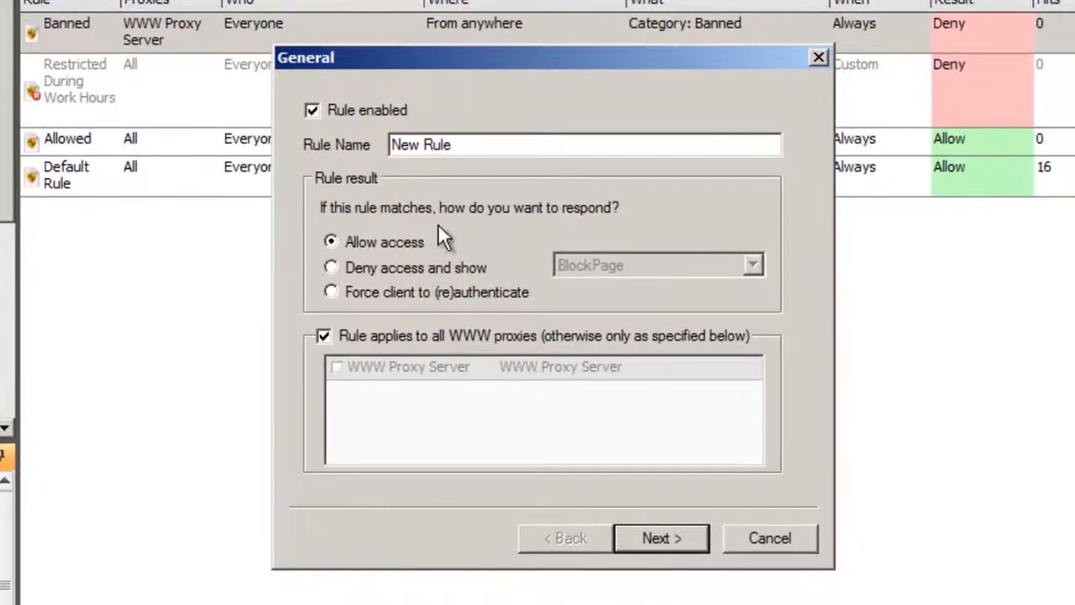
{"action": "type", "text": "Force"}
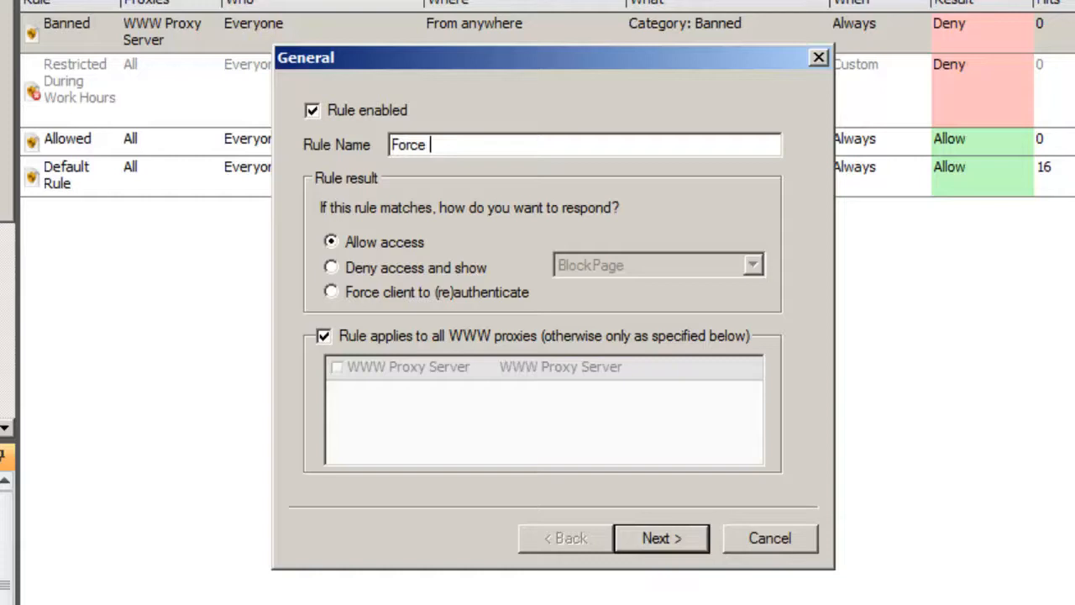
{"action": "type", "text": "Auth"}
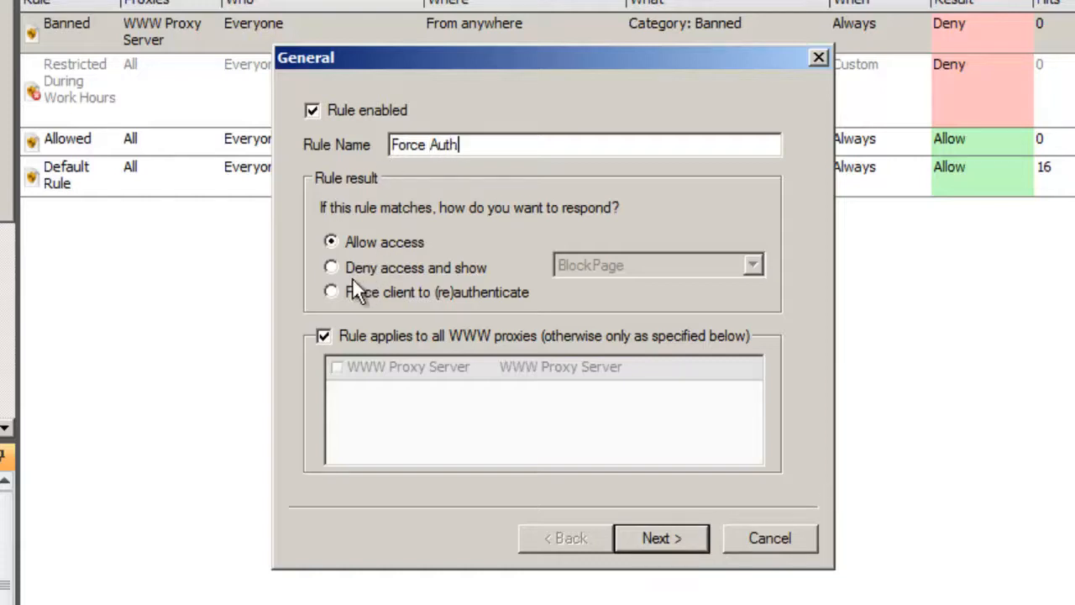
{"action": "left_click", "coordinate": [331, 292]}
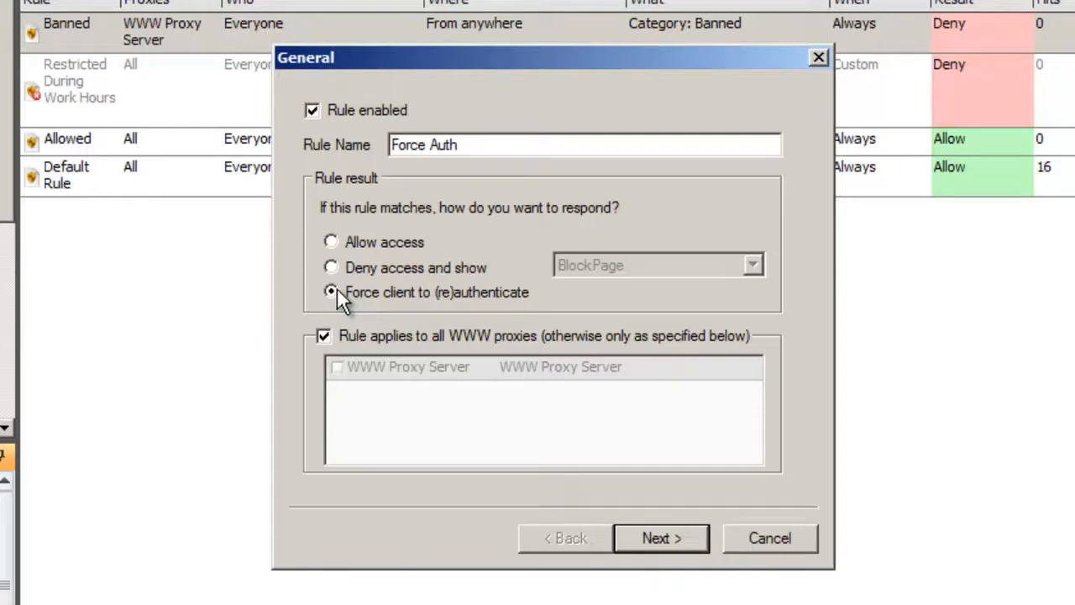
Choose 'Everyone except users specified' and add Authenticated Users as the exception.
{"action": "left_click", "coordinate": [661, 537]}
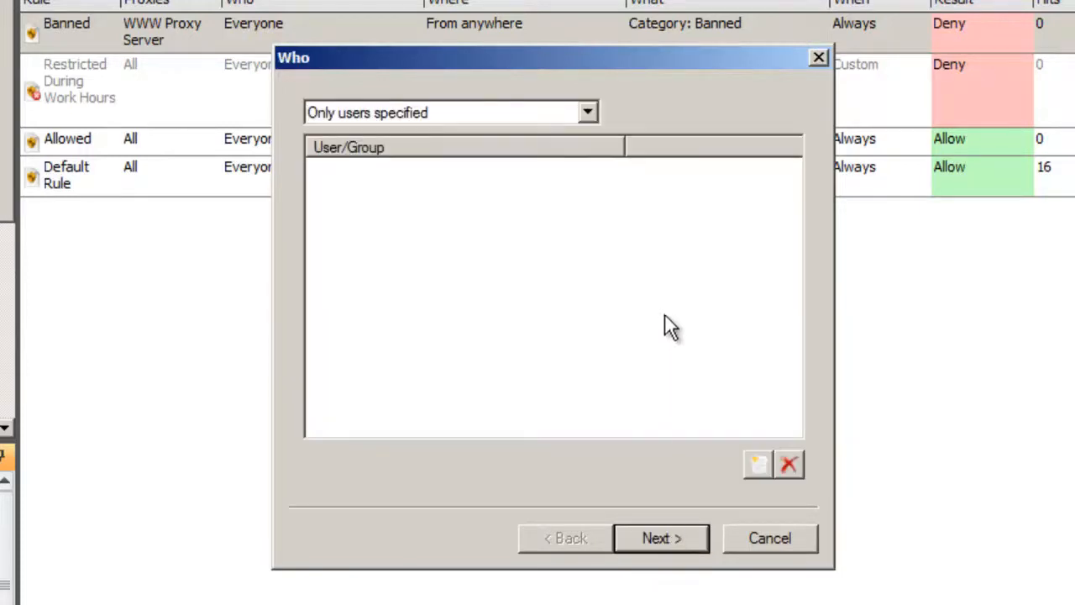
{"action": "left_click", "coordinate": [587, 112]}
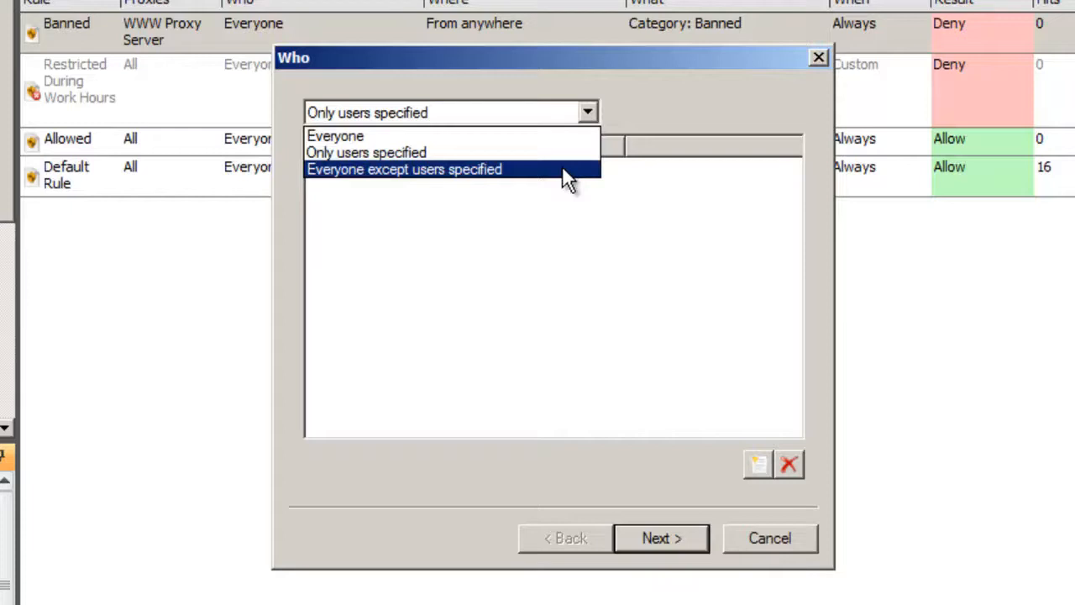
{"action": "left_click", "coordinate": [403, 169]}
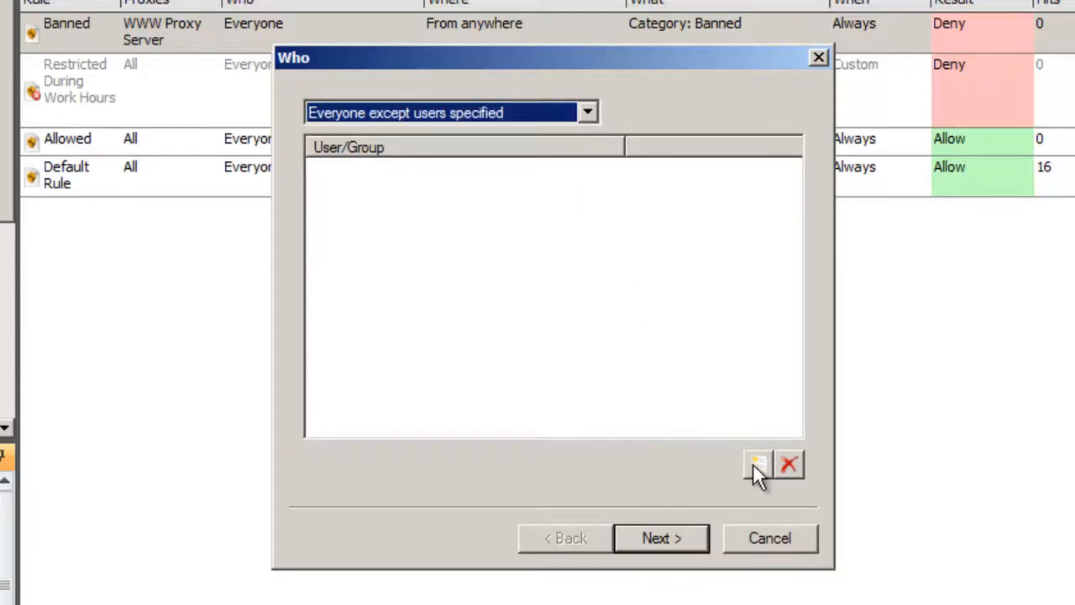
{"action": "left_click", "coordinate": [754, 464]}
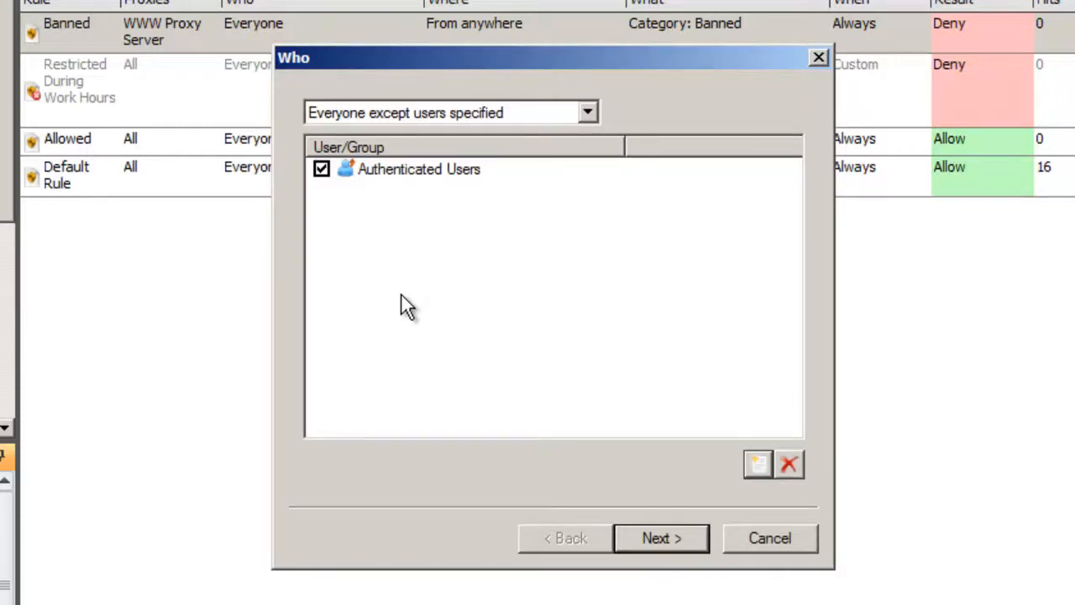
{"action": "mouse_move", "coordinate": [659, 535]}
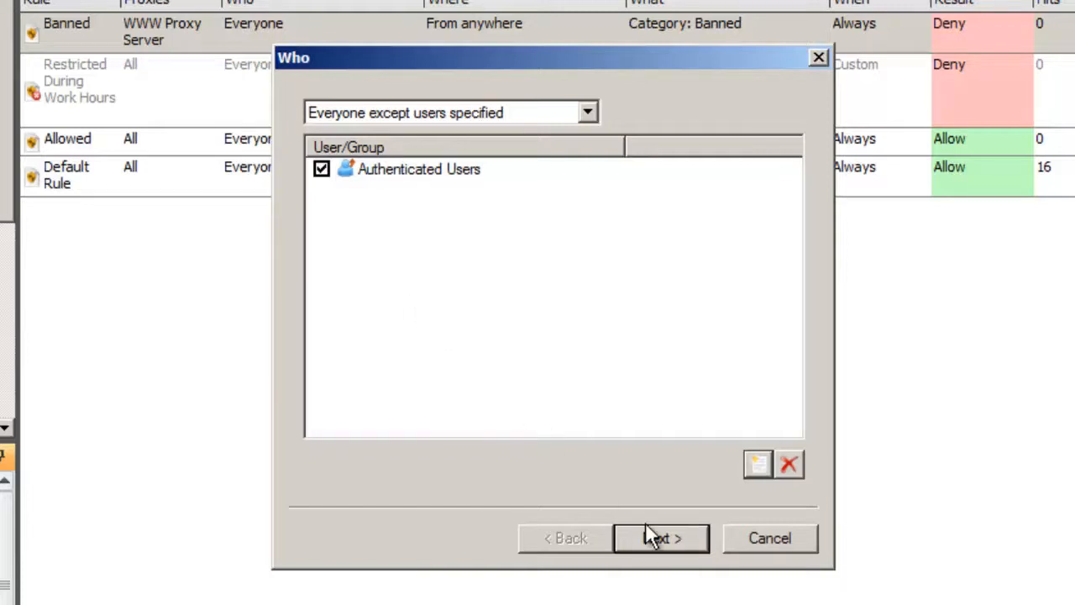
{"action": "left_click", "coordinate": [661, 537]}
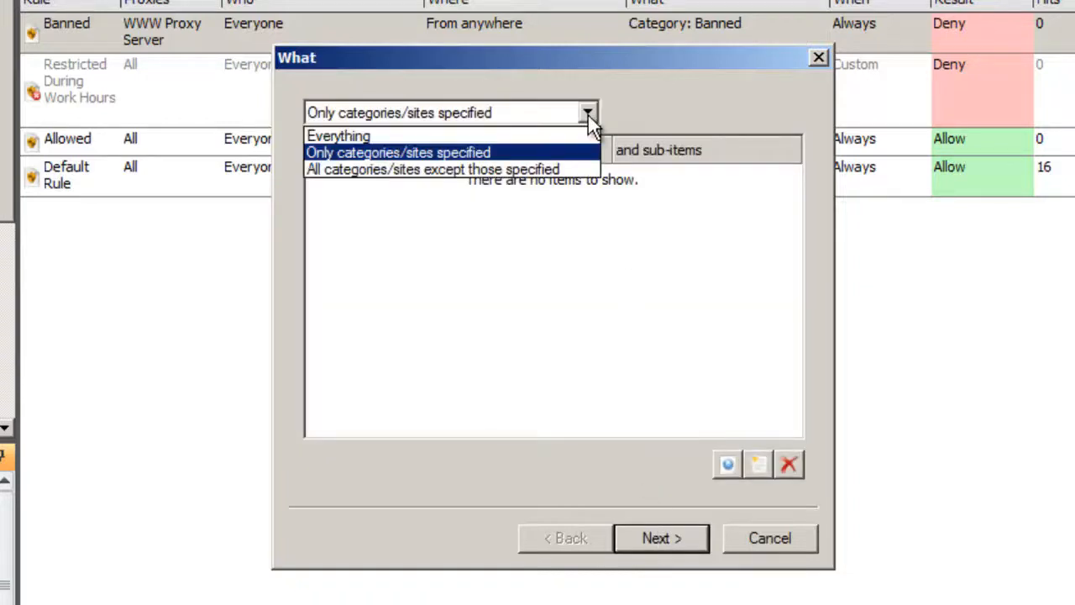
{"action": "left_click", "coordinate": [337, 135]}
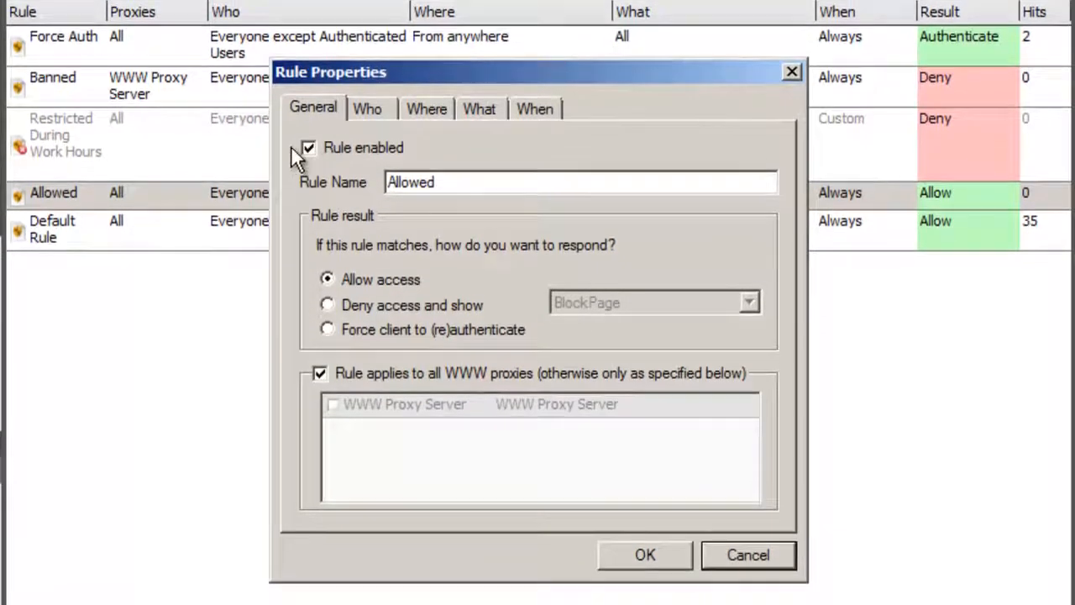
Inspect the Allowed rule's Who, What and When tabs, then close its properties.
{"action": "left_click", "coordinate": [367, 108]}
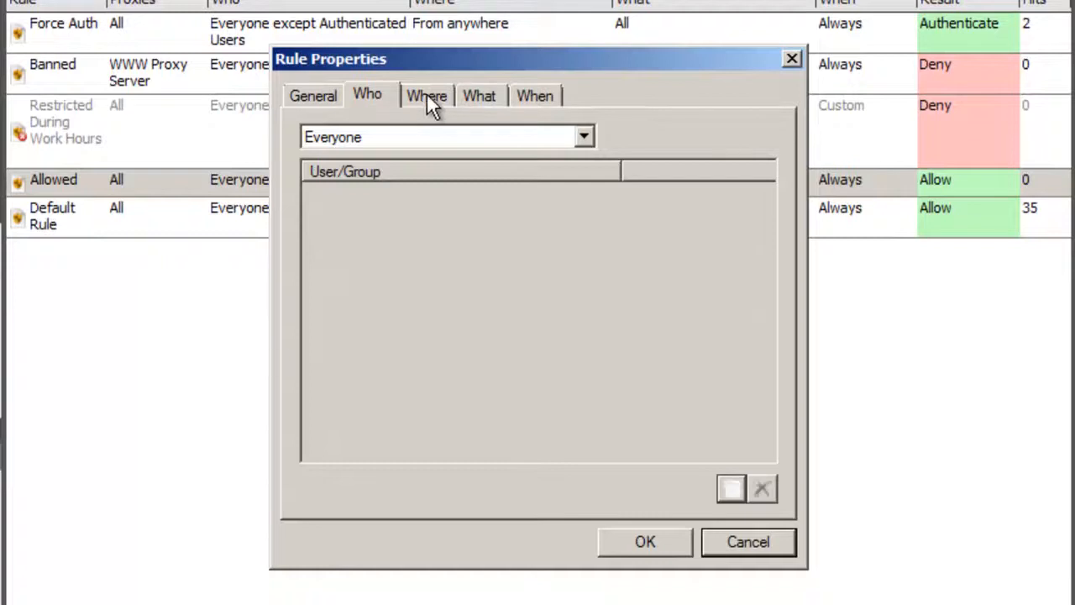
{"action": "left_click", "coordinate": [478, 95]}
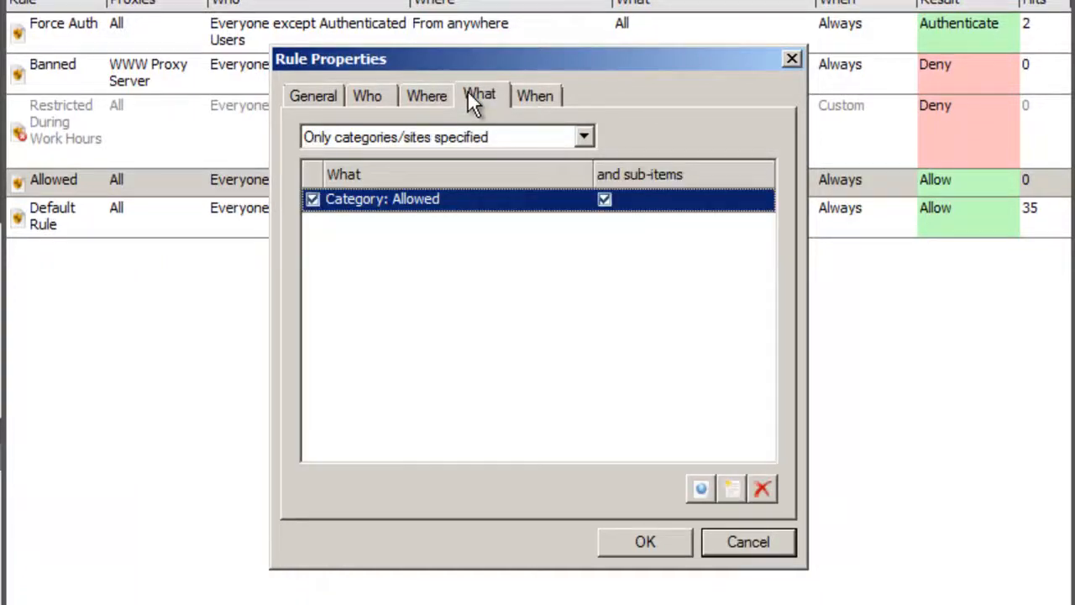
{"action": "left_click", "coordinate": [535, 95]}
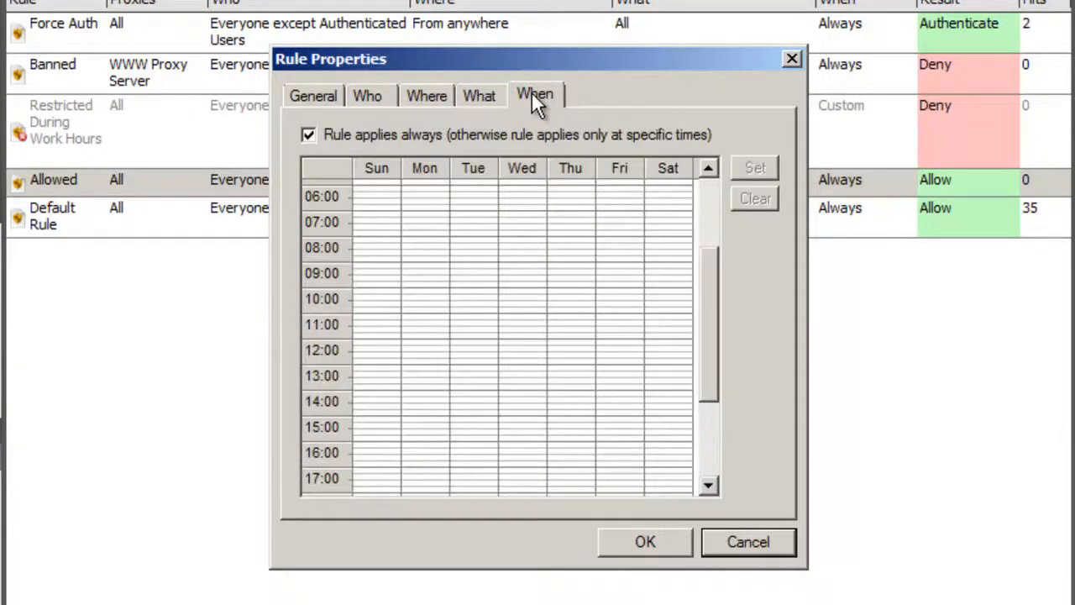
{"action": "left_click", "coordinate": [645, 542]}
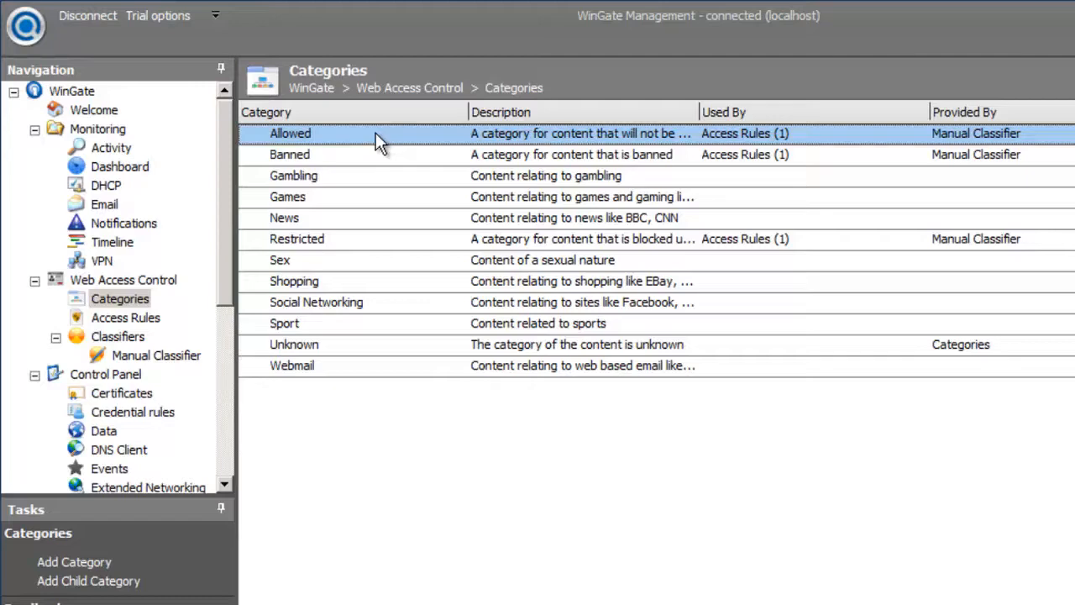
{"action": "mouse_move", "coordinate": [208, 344]}
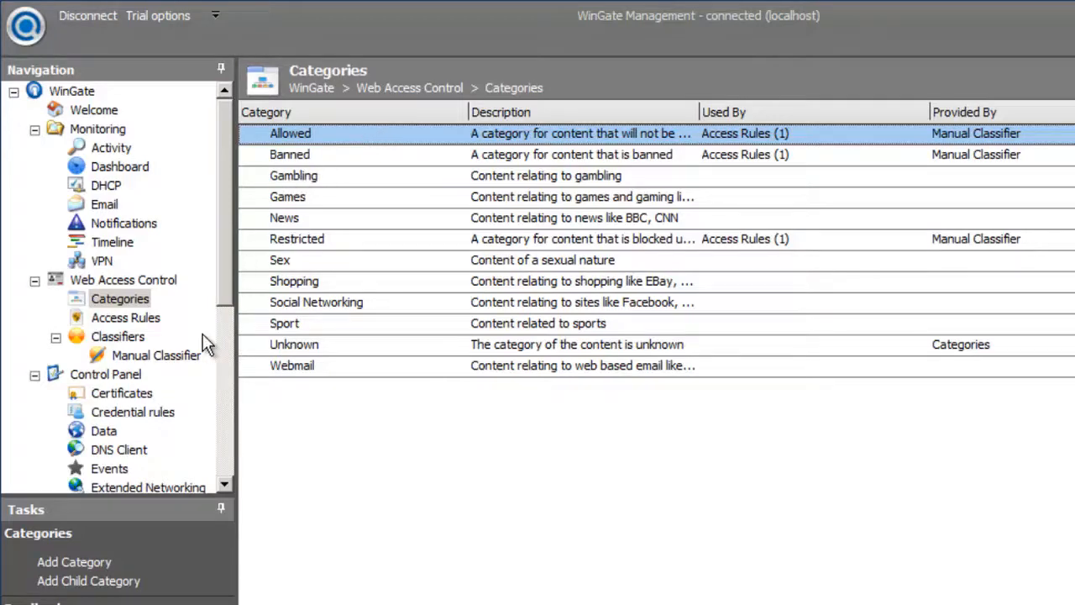
Open the Allowed Sites classification from the Manual Classifier list.
{"action": "left_click", "coordinate": [156, 355]}
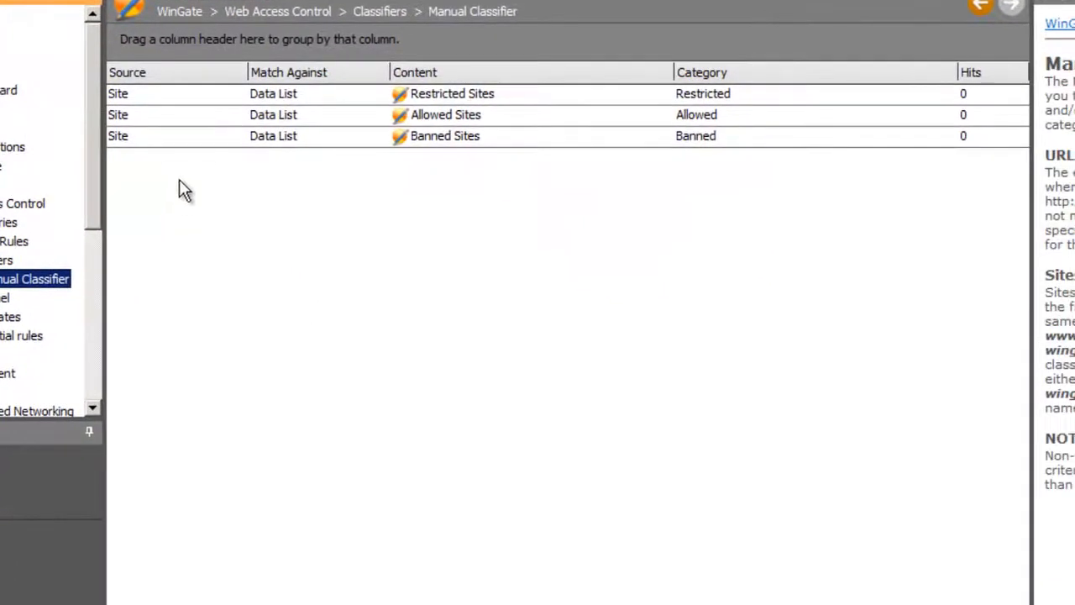
{"action": "double_click", "coordinate": [445, 114]}
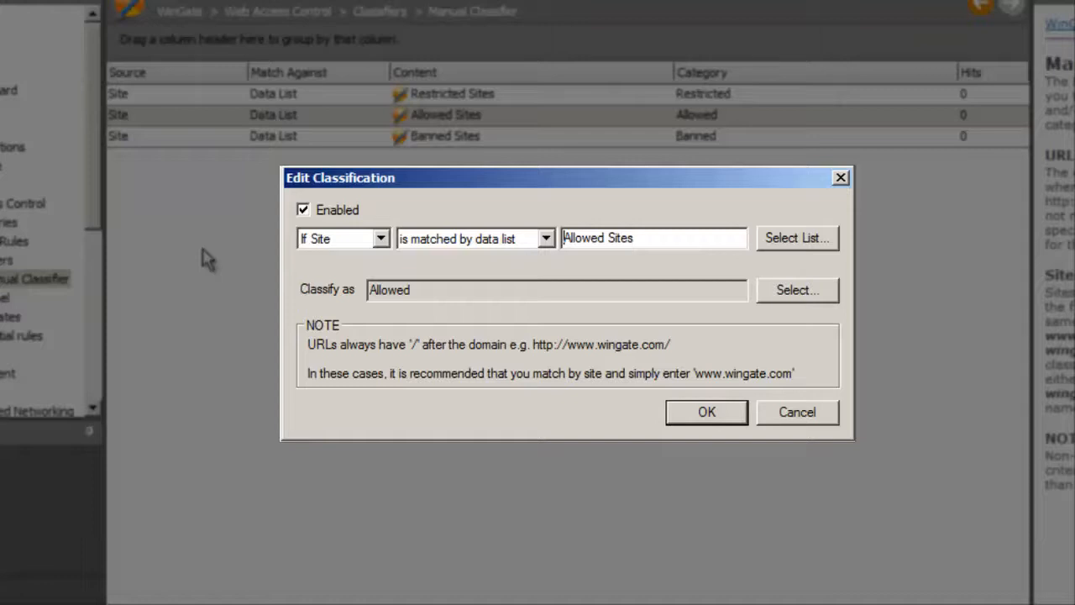
{"action": "left_click", "coordinate": [379, 238]}
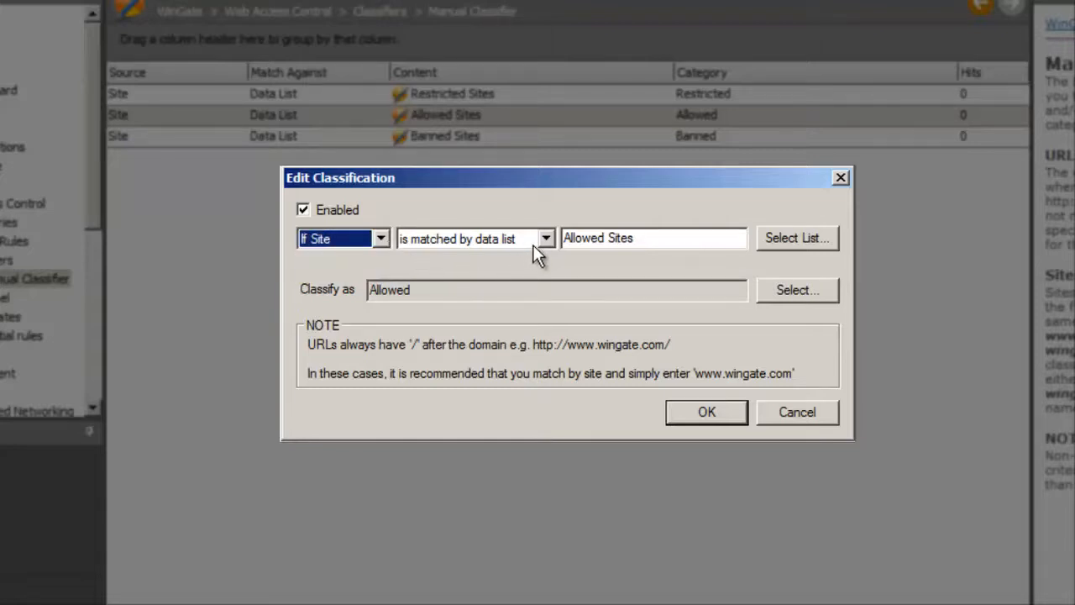
{"action": "left_click", "coordinate": [546, 237]}
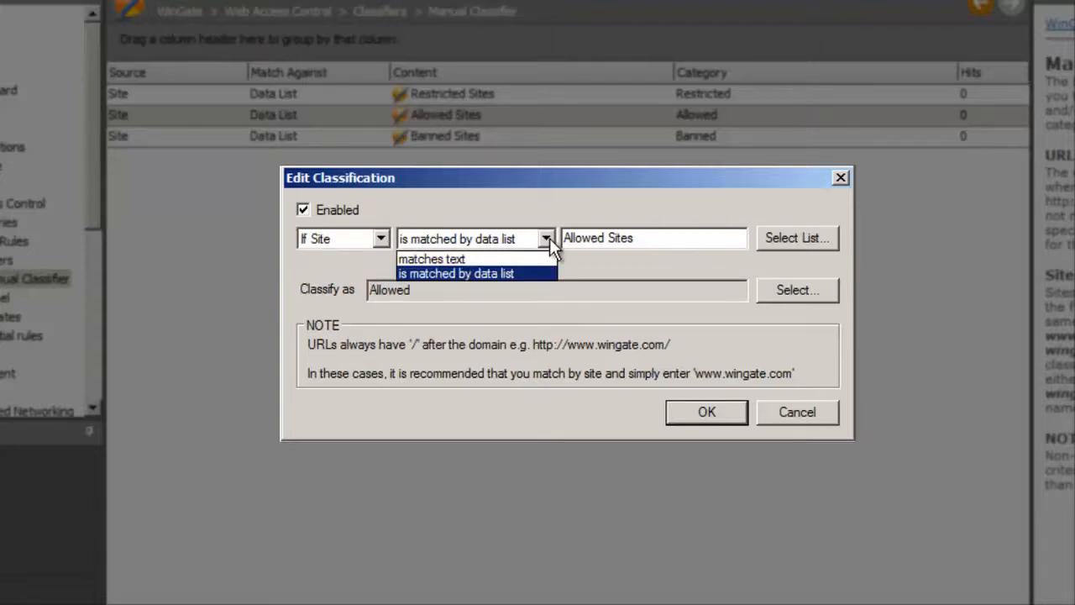
{"action": "left_click", "coordinate": [456, 273]}
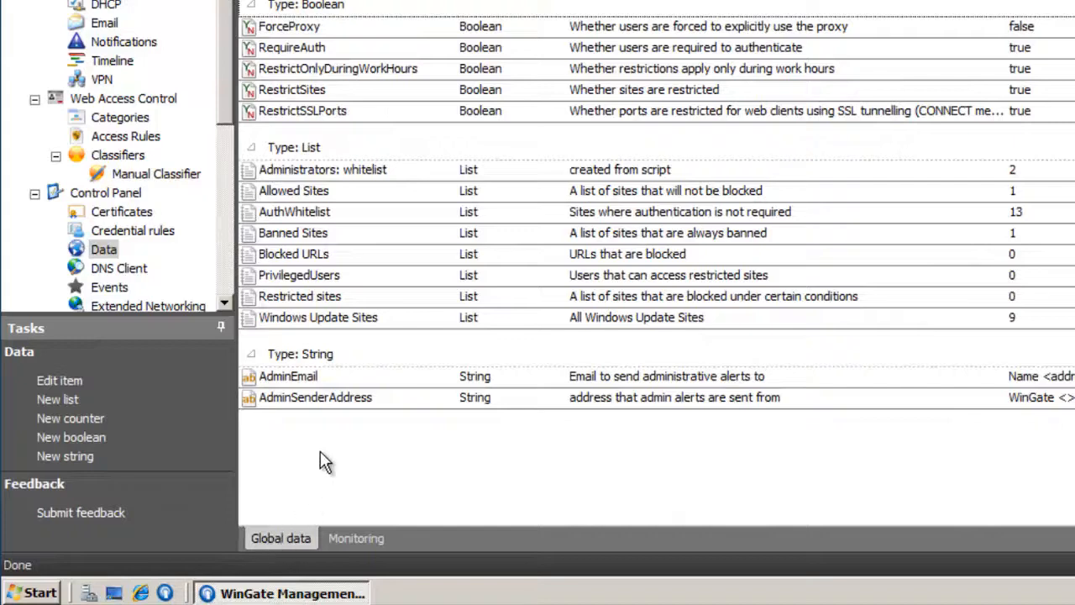
Inspect the Allowed Sites data list, then open Windows Update Sites and check its Method.
{"action": "double_click", "coordinate": [294, 191]}
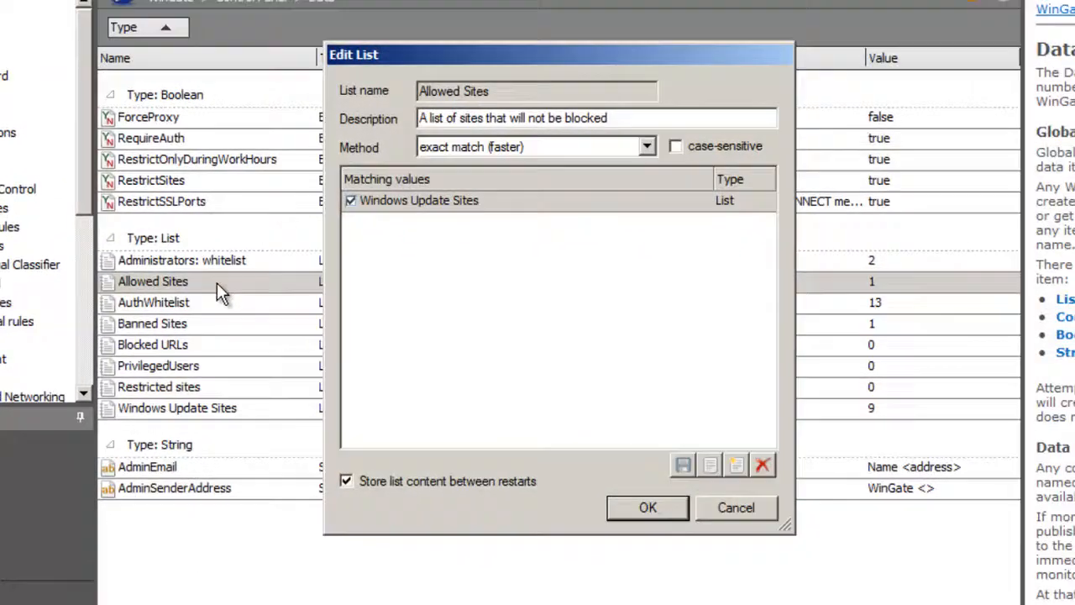
{"action": "left_click", "coordinate": [413, 200]}
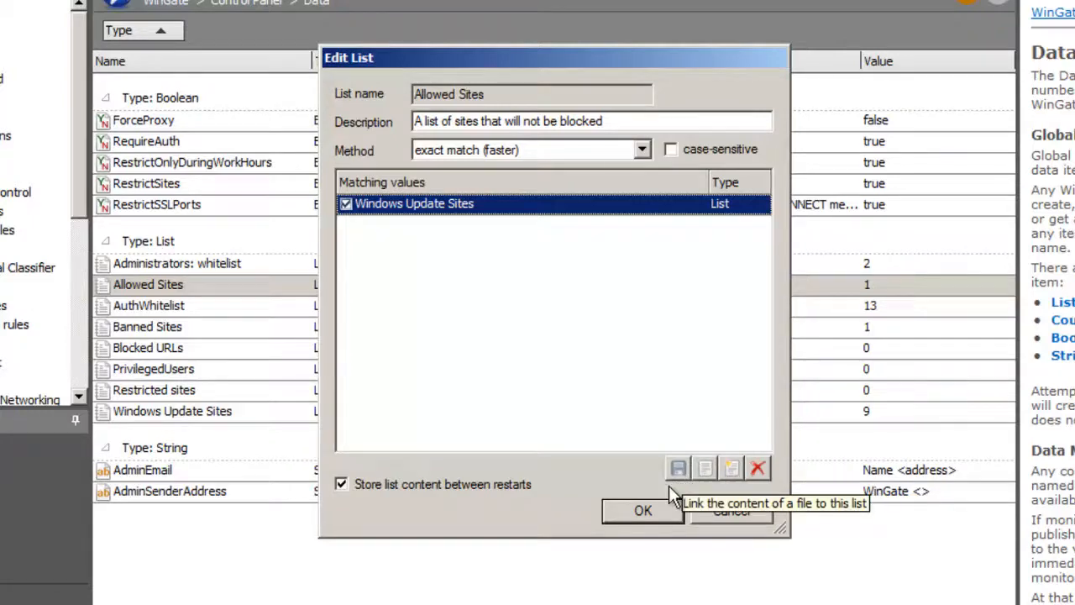
{"action": "left_click", "coordinate": [172, 411]}
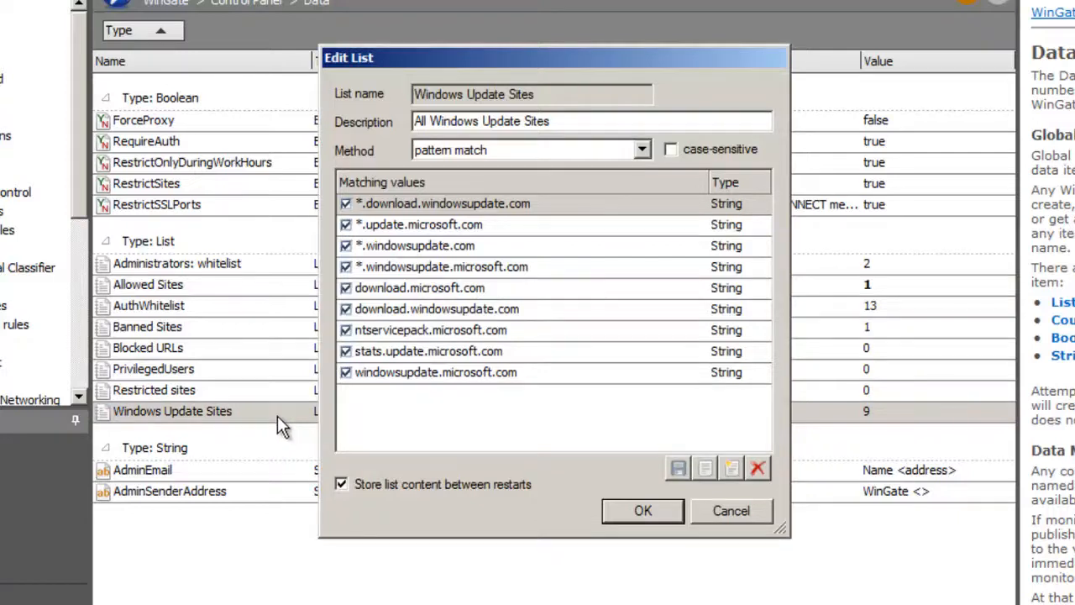
{"action": "left_click", "coordinate": [641, 150]}
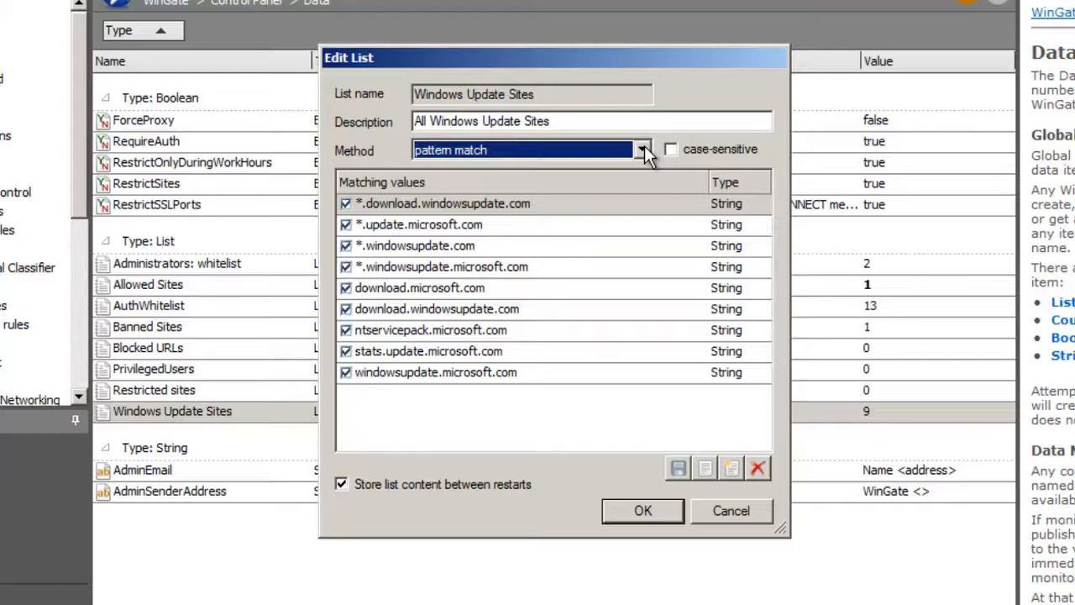
{"action": "mouse_move", "coordinate": [655, 463]}
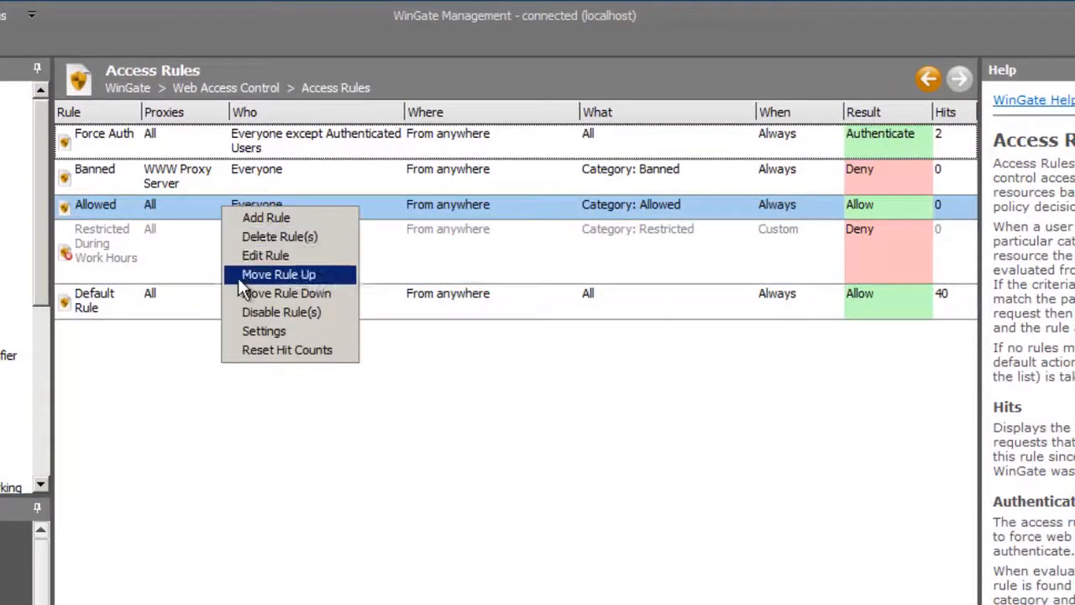
Move the Allowed rule up one place, above Banned and just below Force Auth.
{"action": "left_click", "coordinate": [278, 274]}
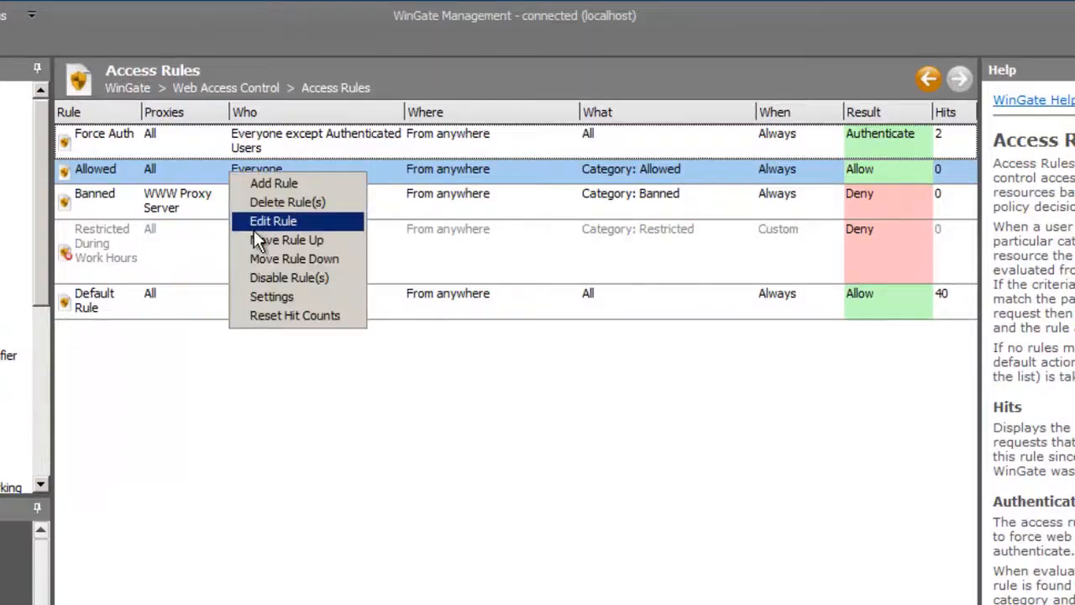